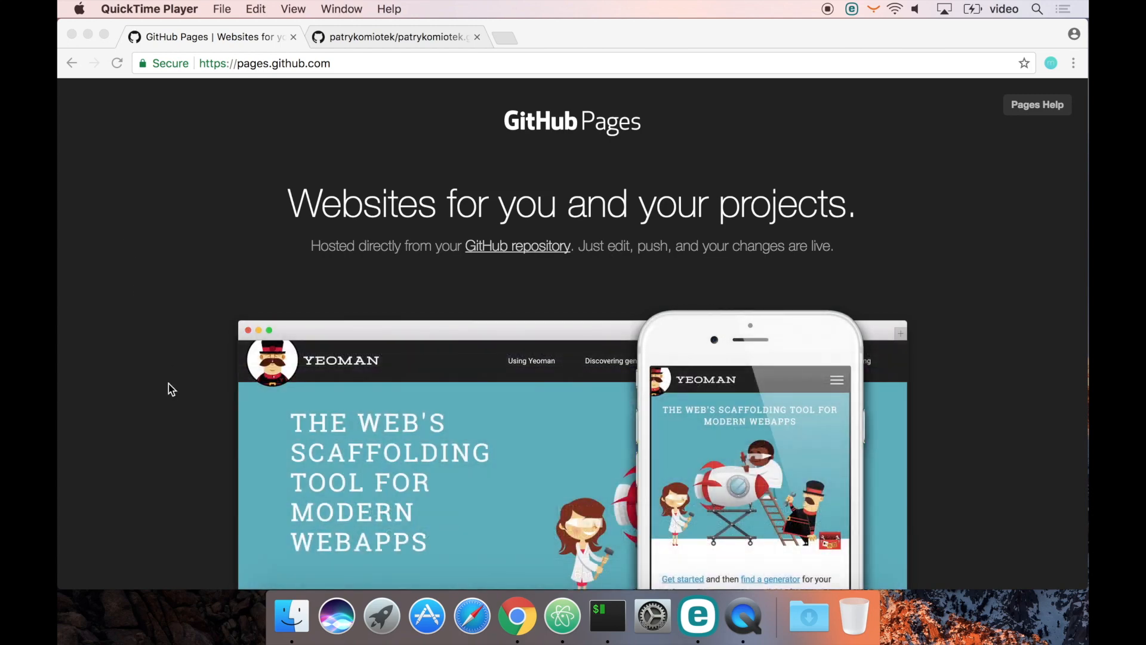
- Scroll down pages.github.com past the video to the 'Create a repository named username.github.io' step
scroll(down, 3)
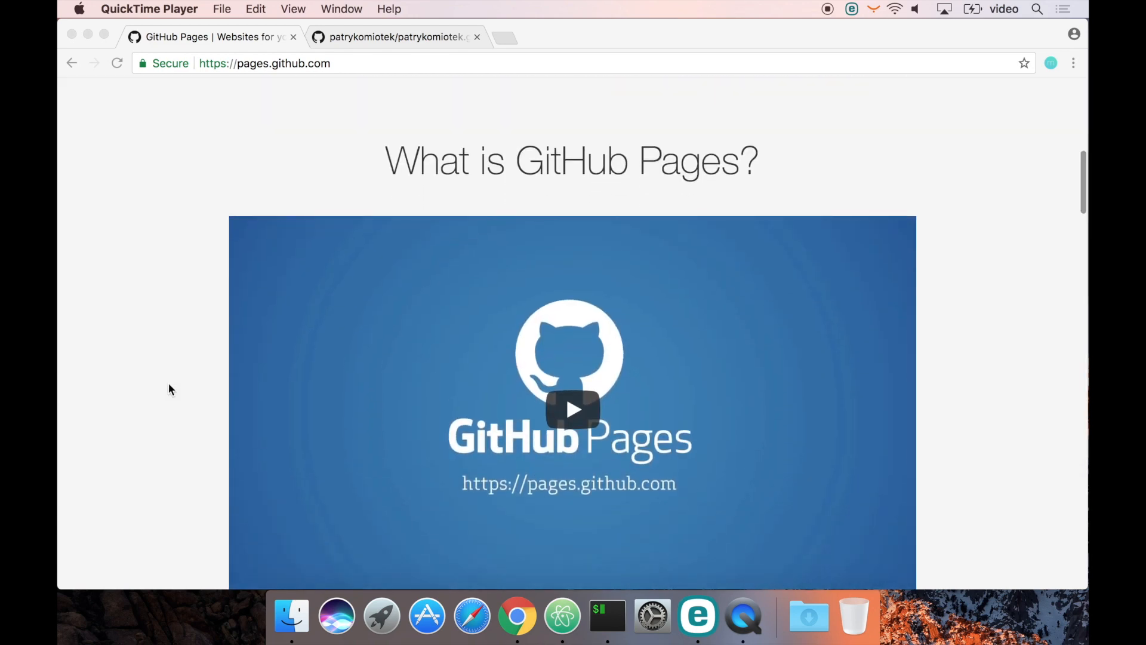
scroll(down, 3)
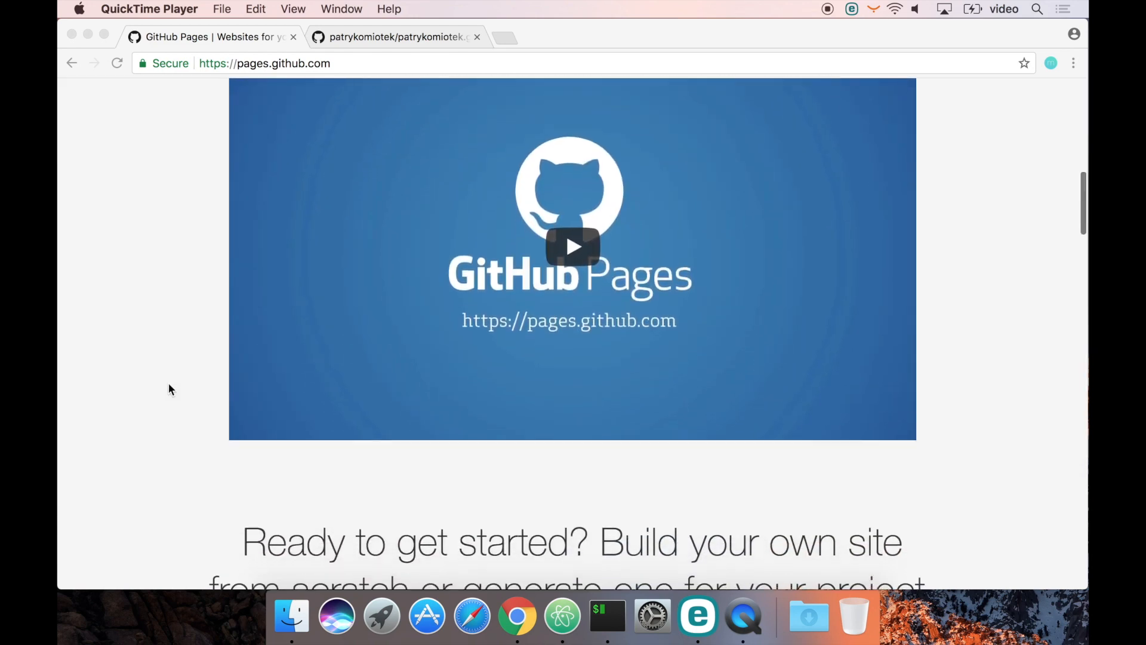
scroll(down, 3)
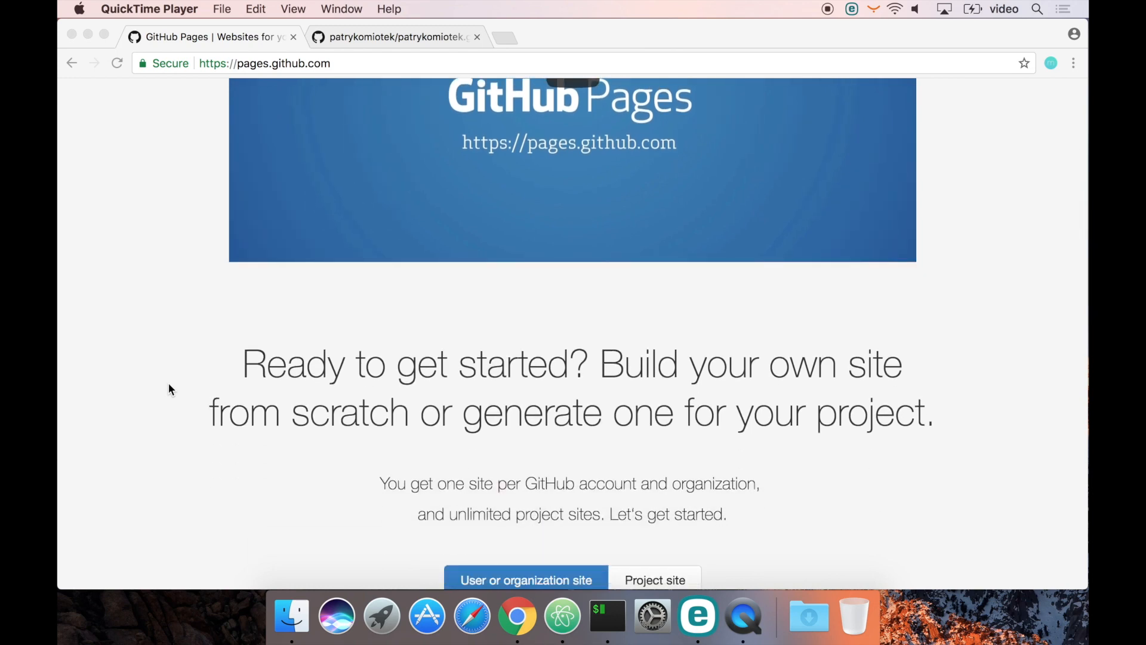
scroll(down, 3)
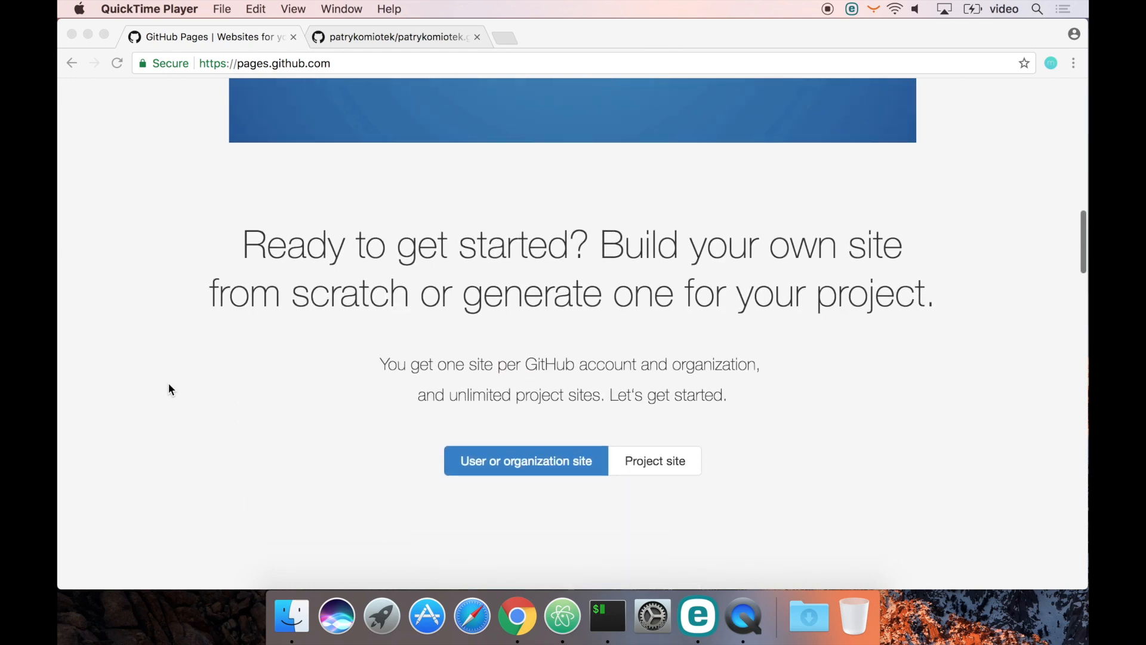
scroll(down, 3)
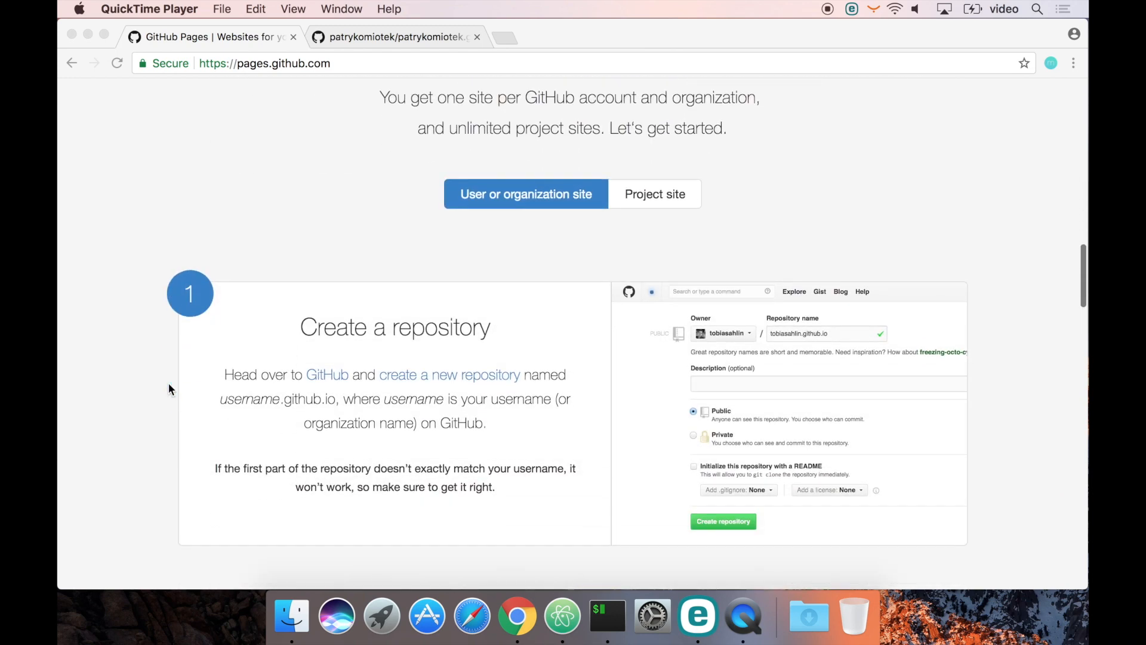
scroll(down, 3)
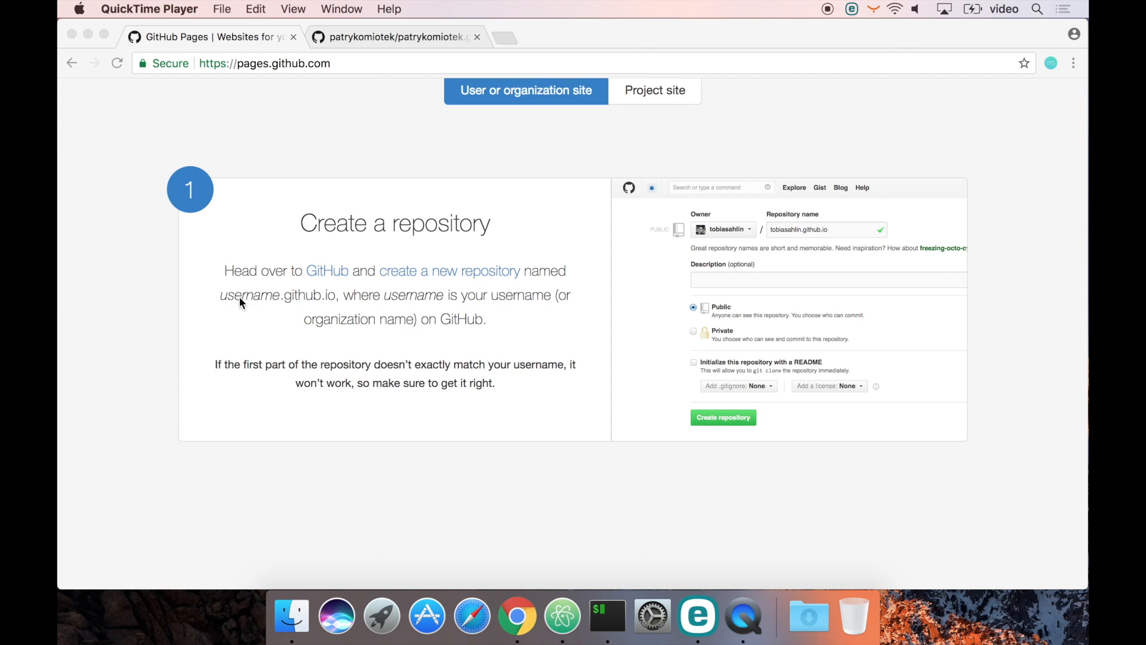
mouse_move(311, 314)
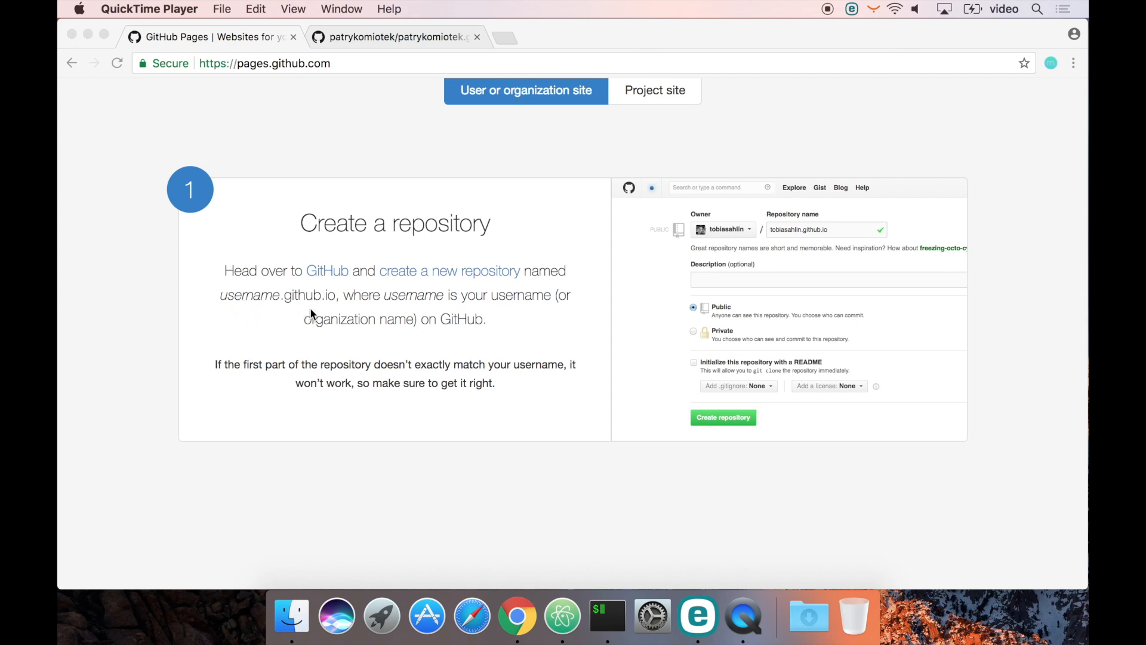
- Review the patrykomiotek.github.io repository's file list (.gitignore, README.md, index.html) and README
click(395, 37)
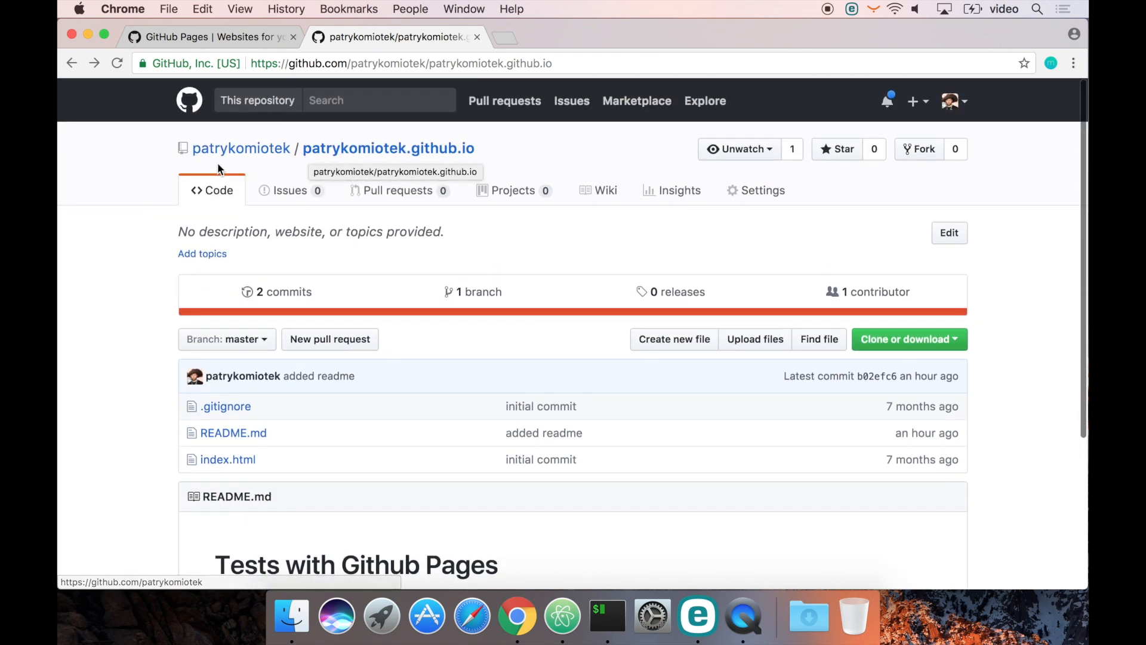
mouse_move(312, 166)
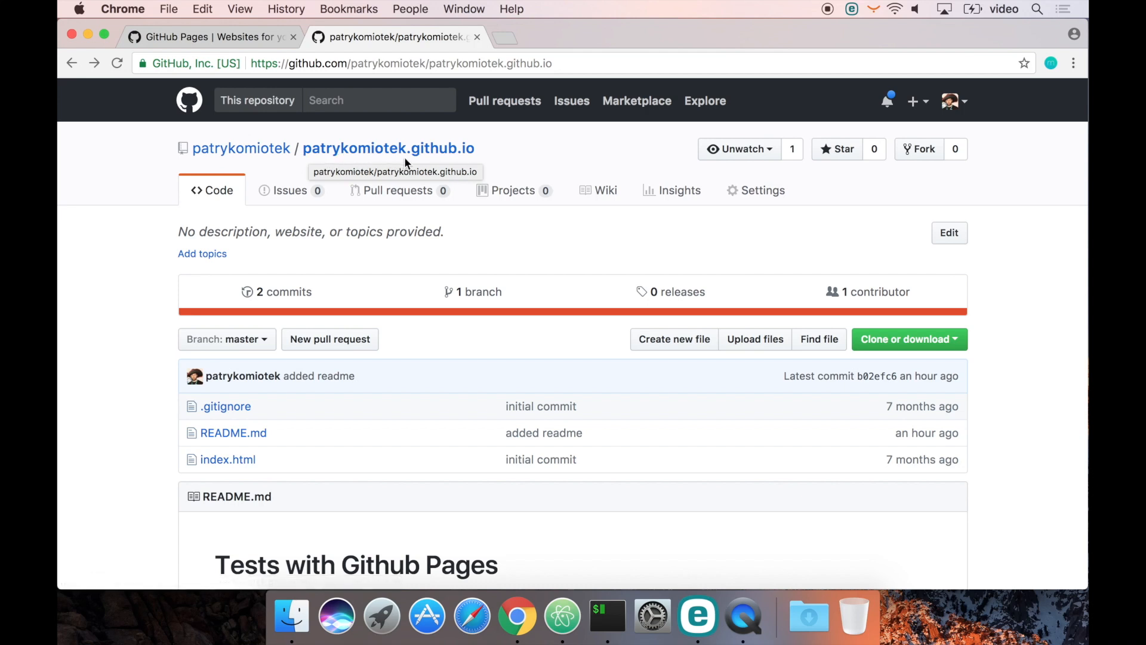
scroll(down, 3)
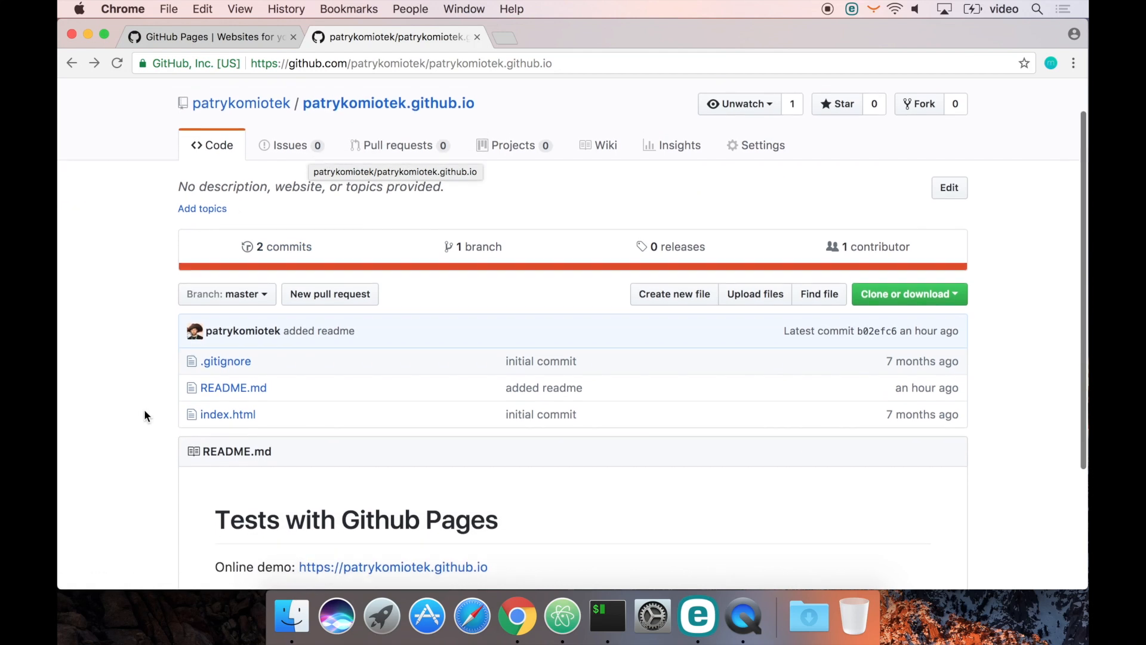
scroll(down, 3)
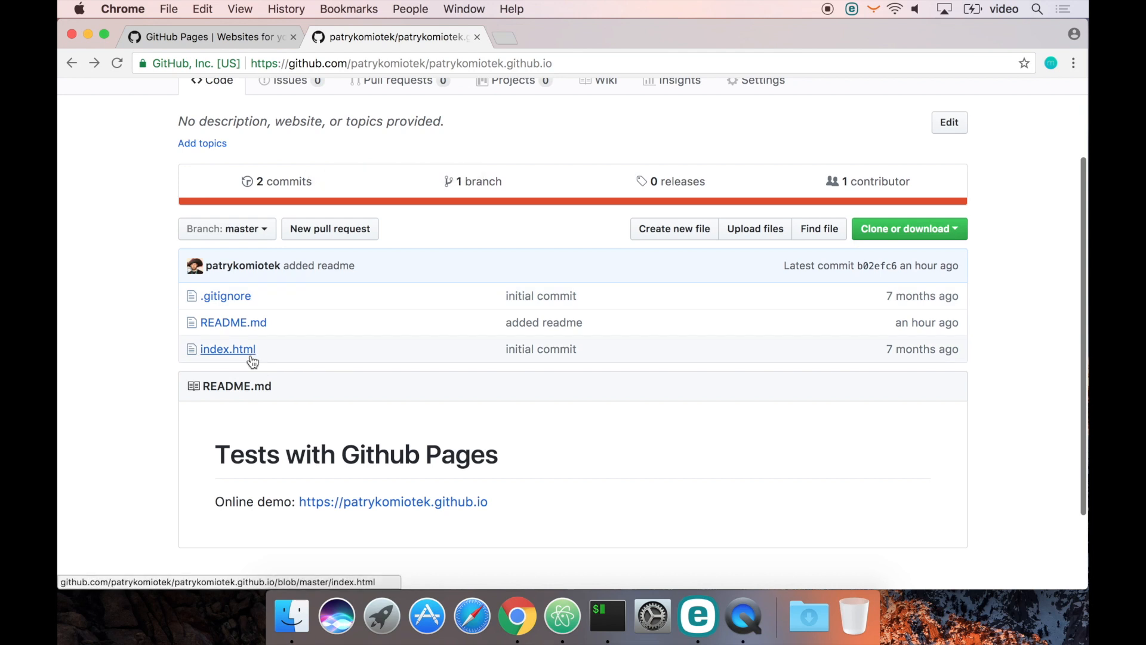
mouse_move(152, 460)
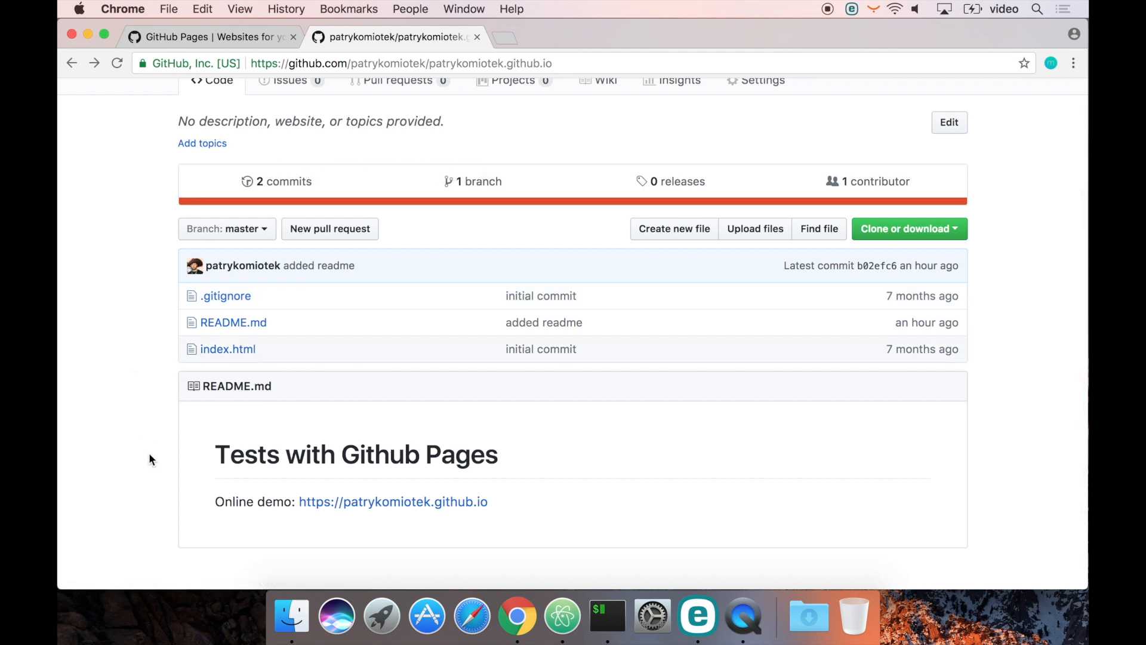
scroll(down, 3)
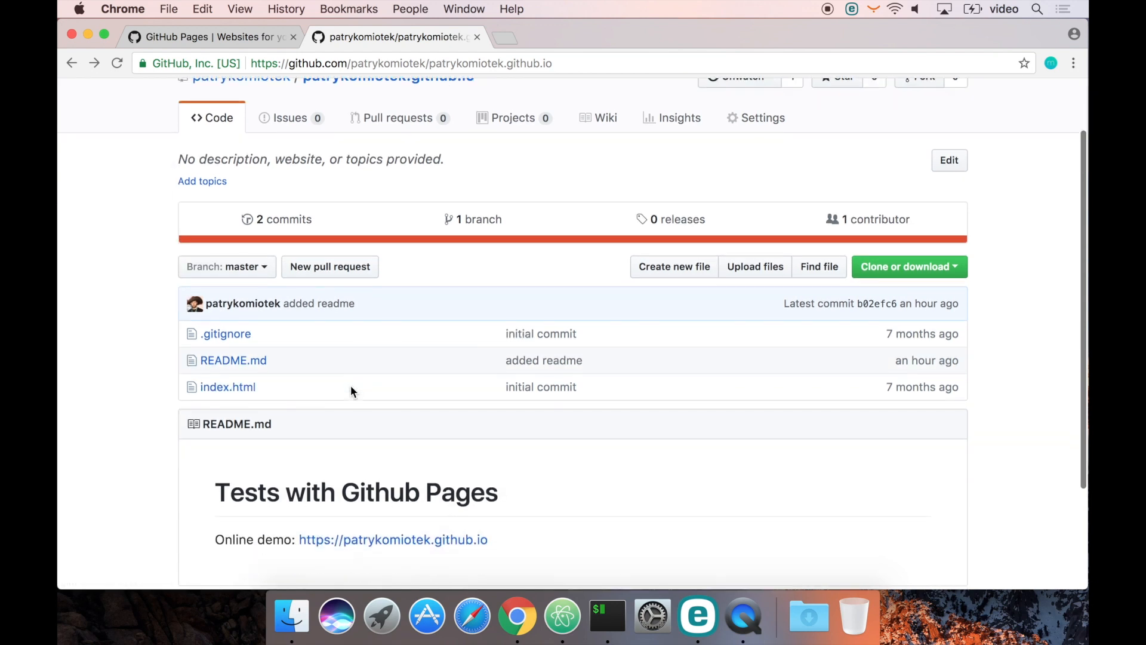
scroll(down, 3)
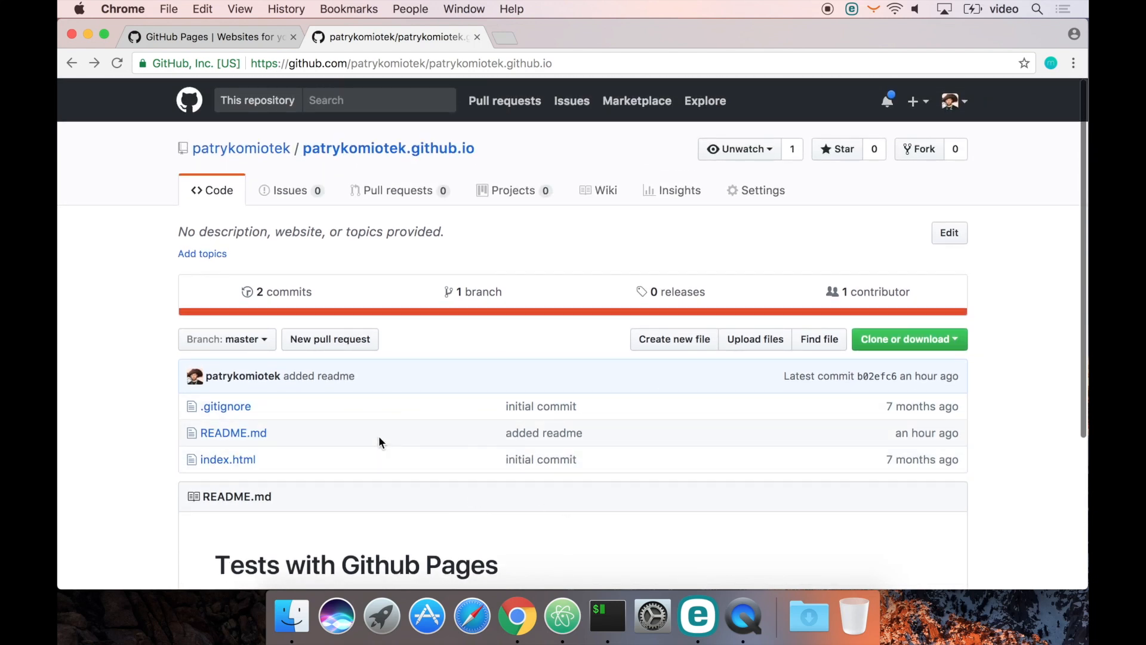
mouse_move(338, 516)
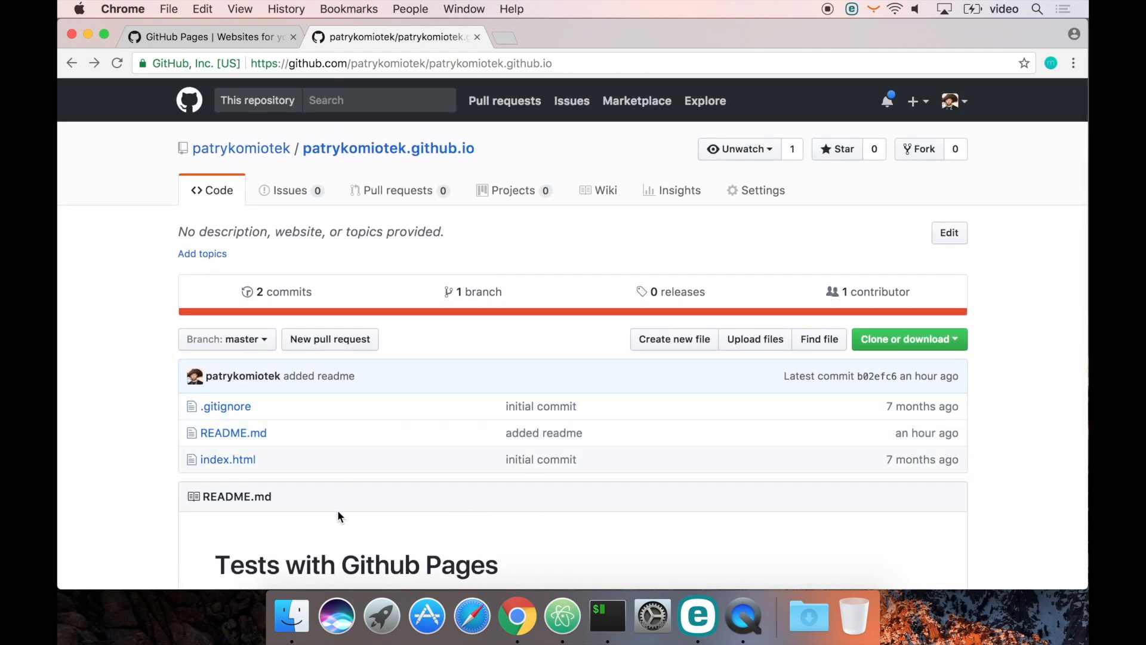
mouse_move(108, 262)
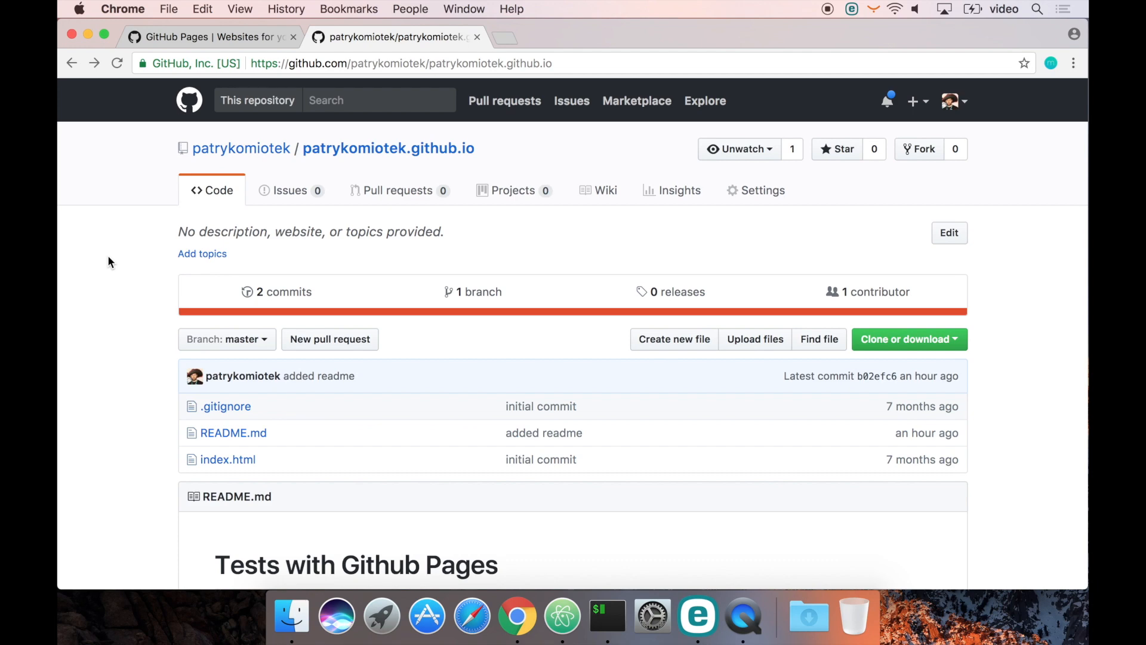
mouse_move(79, 303)
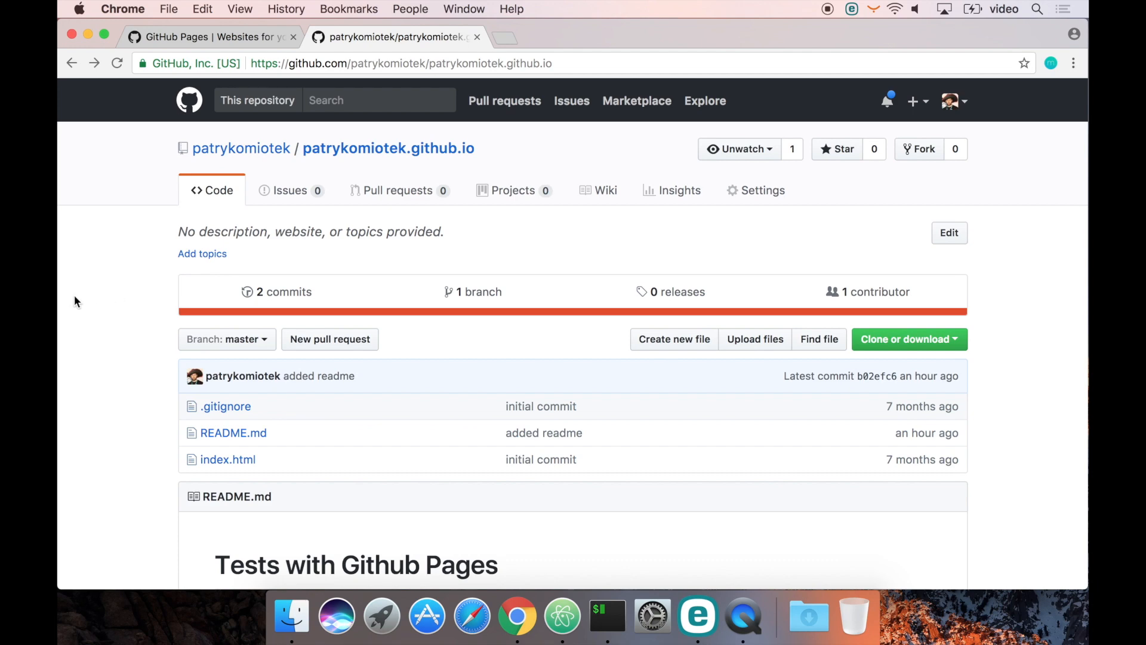
mouse_move(608, 613)
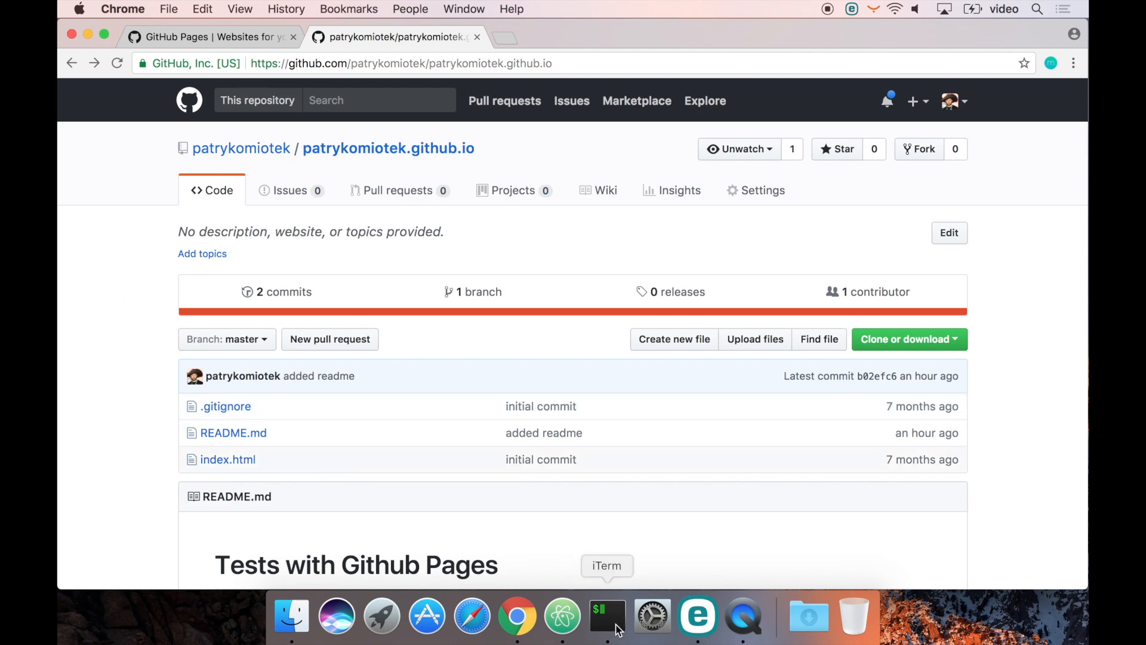
- Run 'npm install -g create-react-app' then 'create-react-app hello' in the GHPages folder
click(607, 617)
text(npm install)
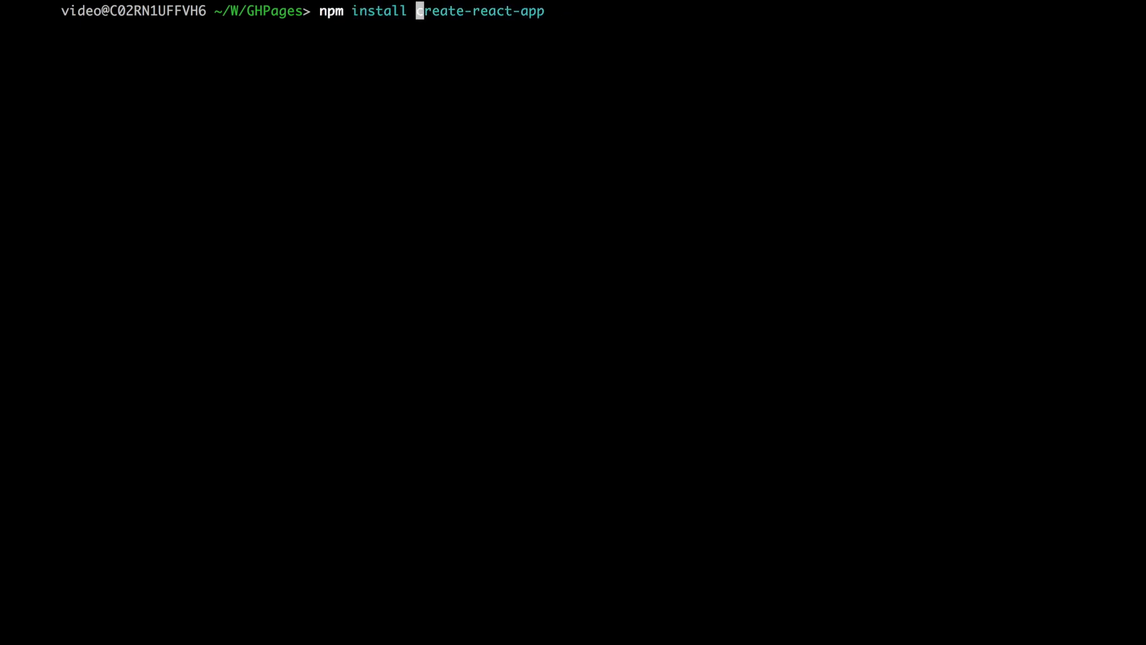
text(-g)
text(create-)
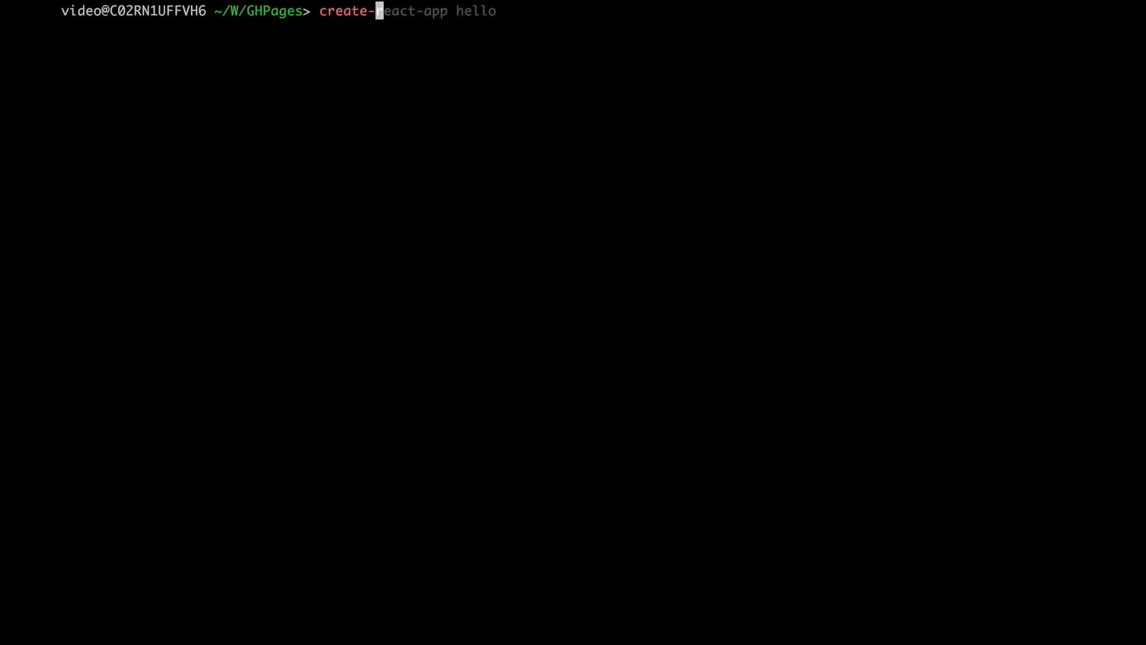
text(react-ap)
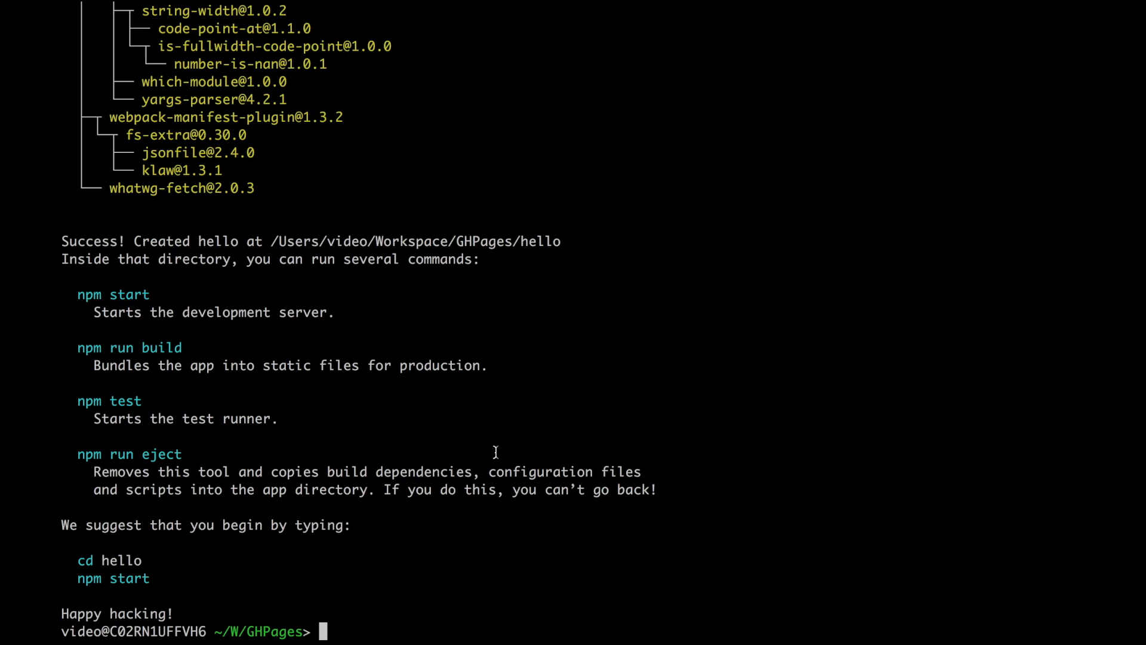
mouse_move(467, 592)
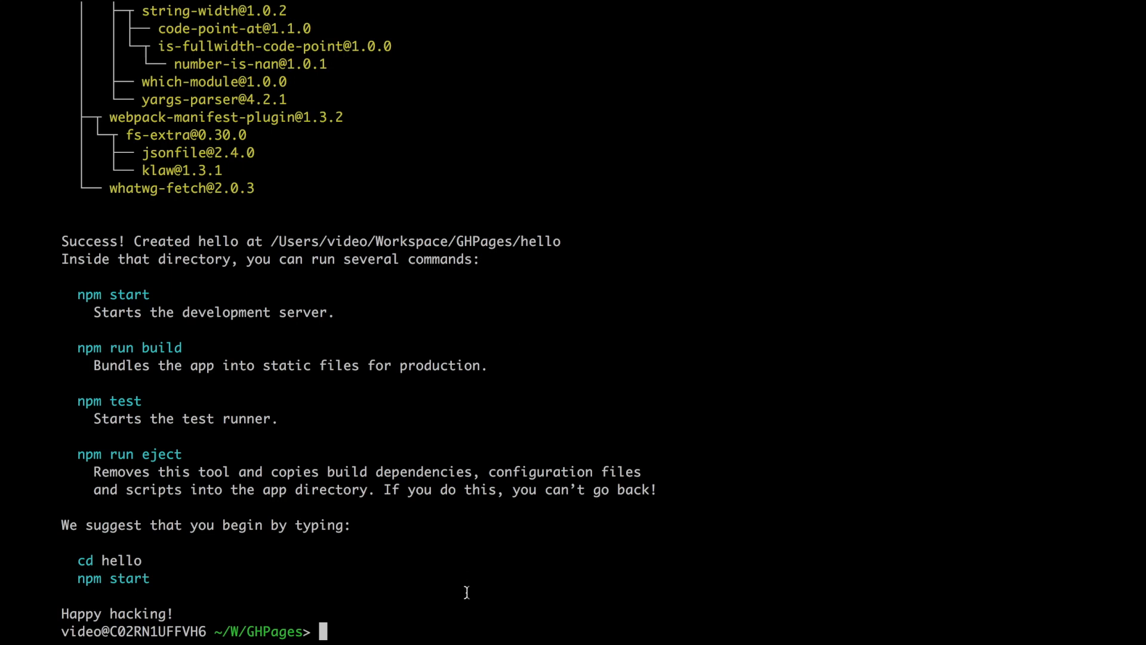
- Enter the hello folder and list README.md, node_modules, package.json, public and src
text(cd hello/)
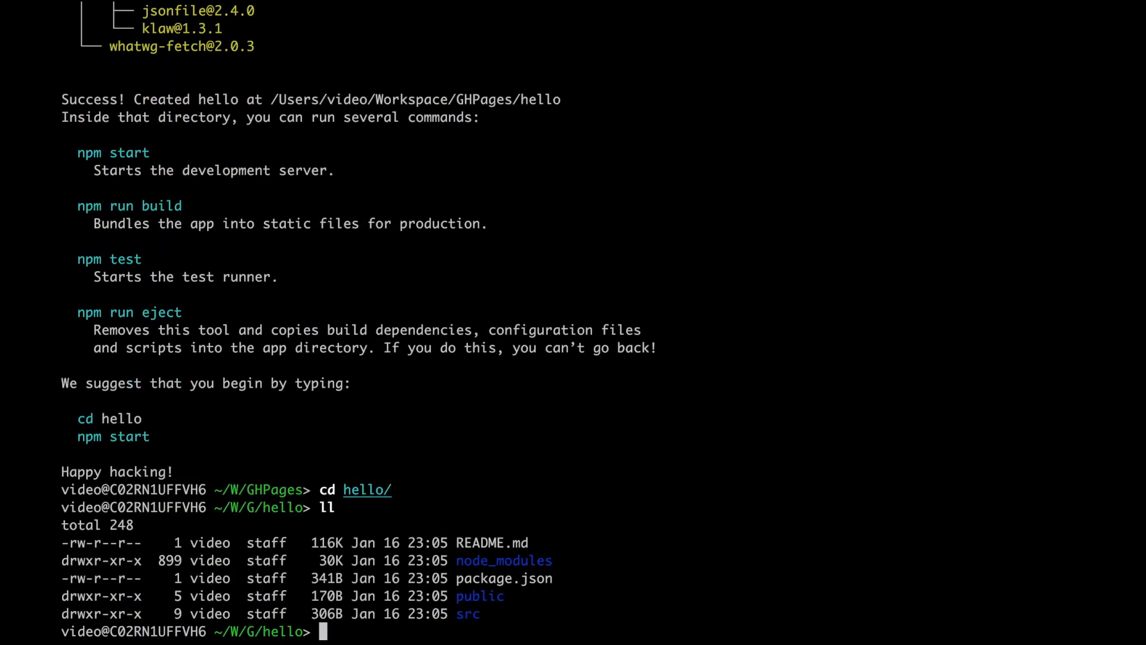
mouse_move(632, 601)
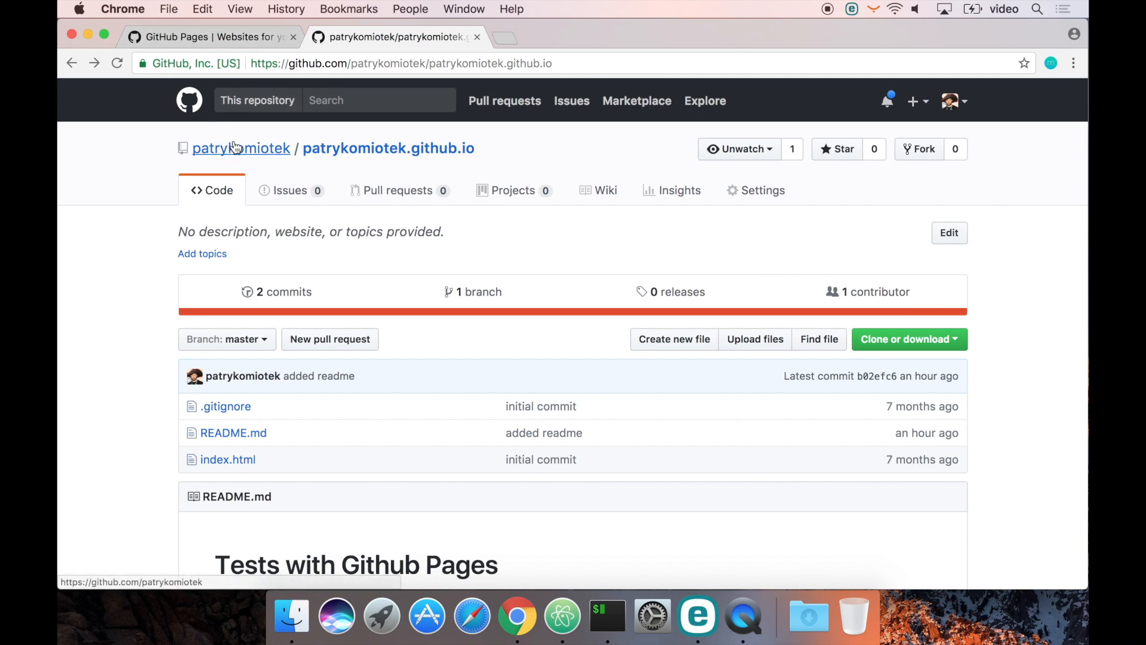
- From the GitHub home page, start a new public repository named 'hello'
click(240, 149)
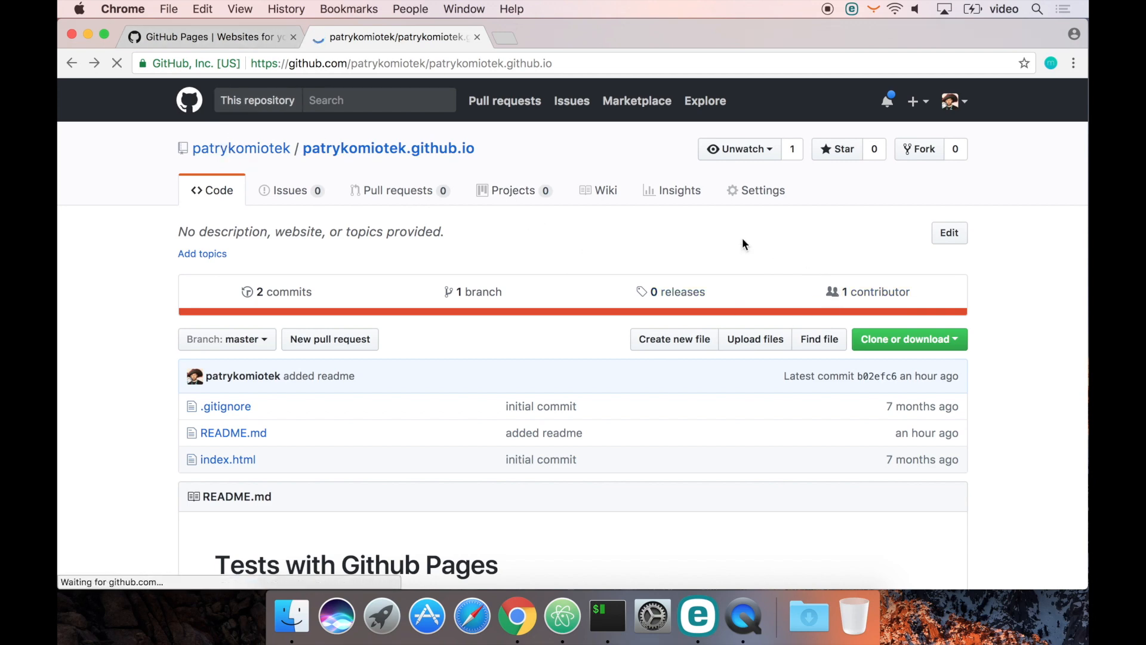
click(189, 100)
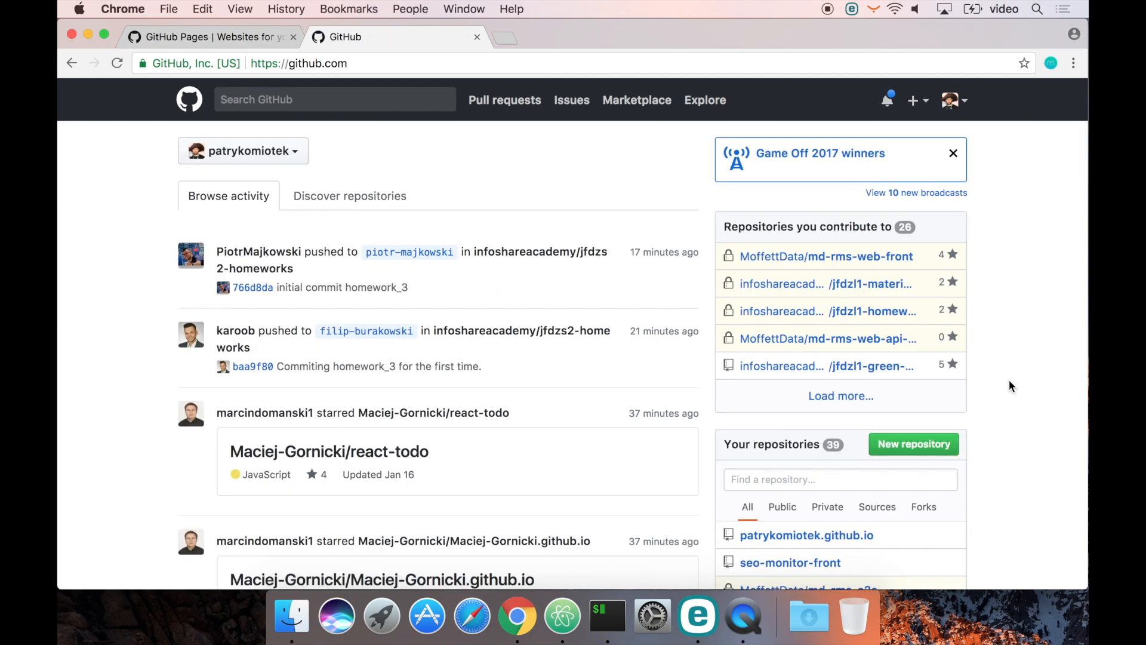
click(914, 444)
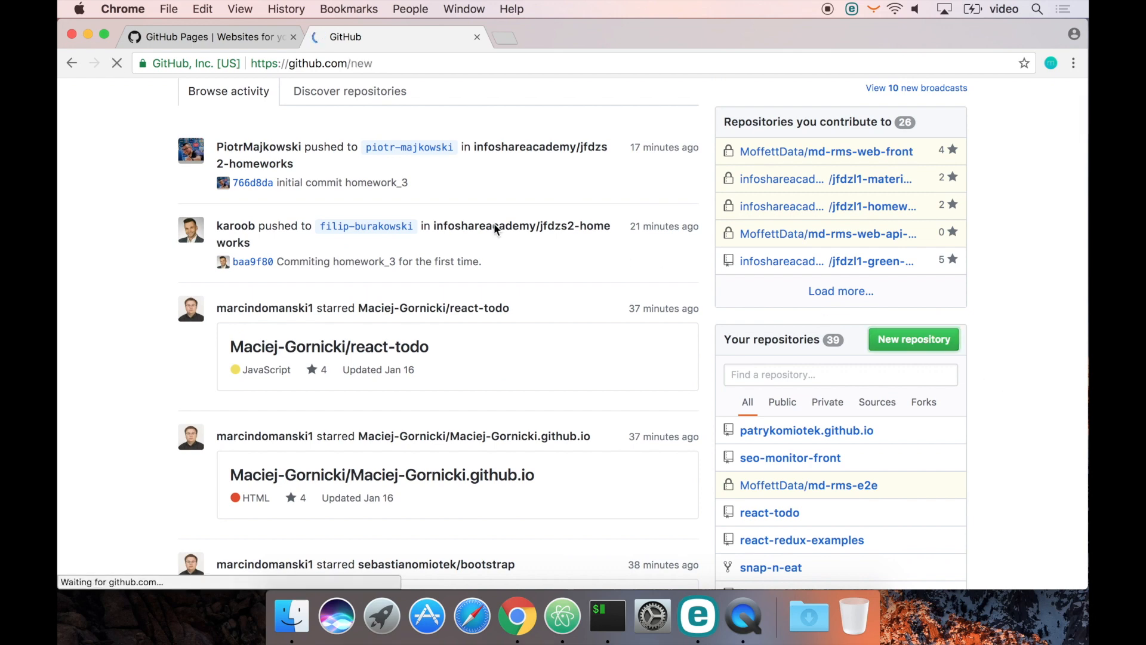
text(he)
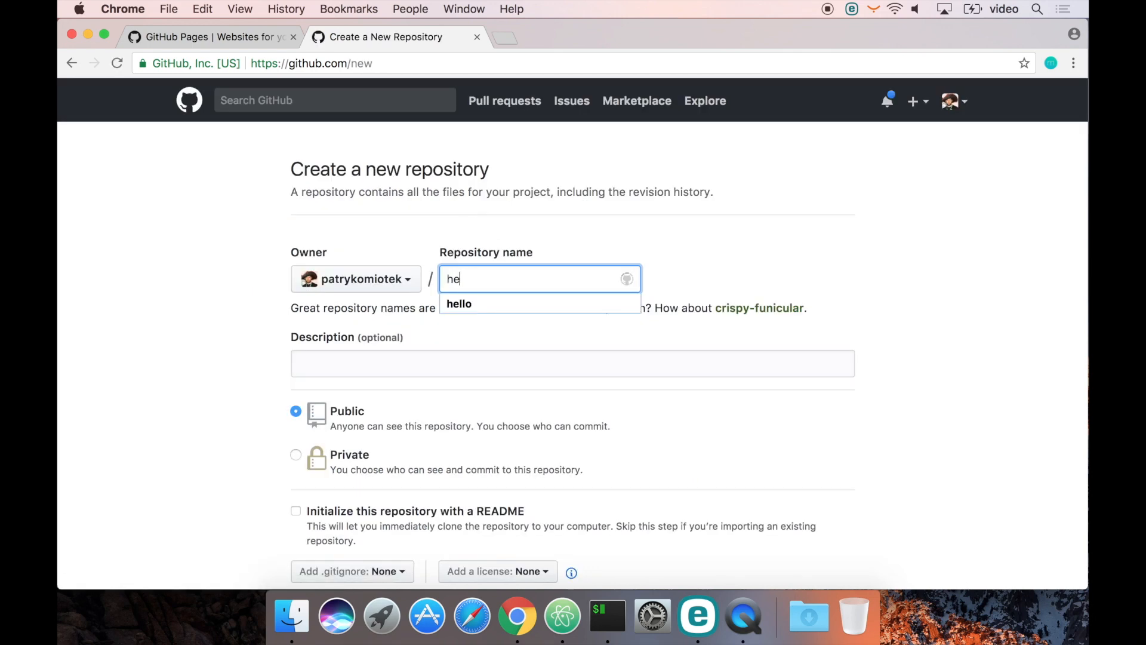
text(llo)
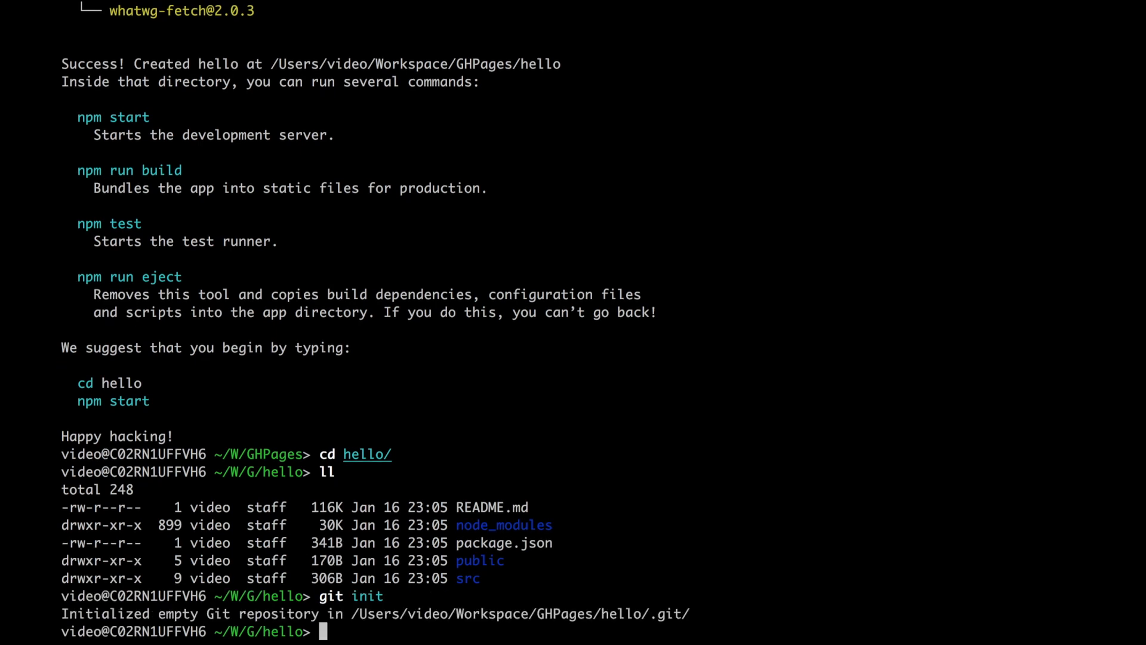
- Git init, add and commit 'initial commit', add the hello remote and push to master
text(git add .)
text(git commit -m 'initial commit)
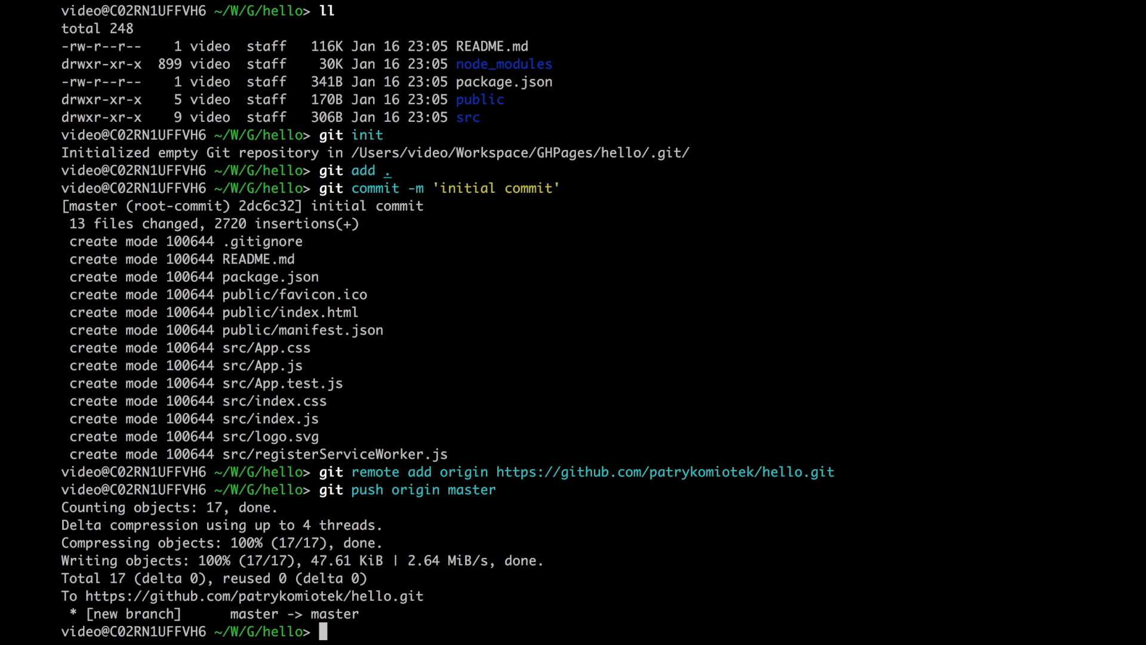
text(npm run deploy)
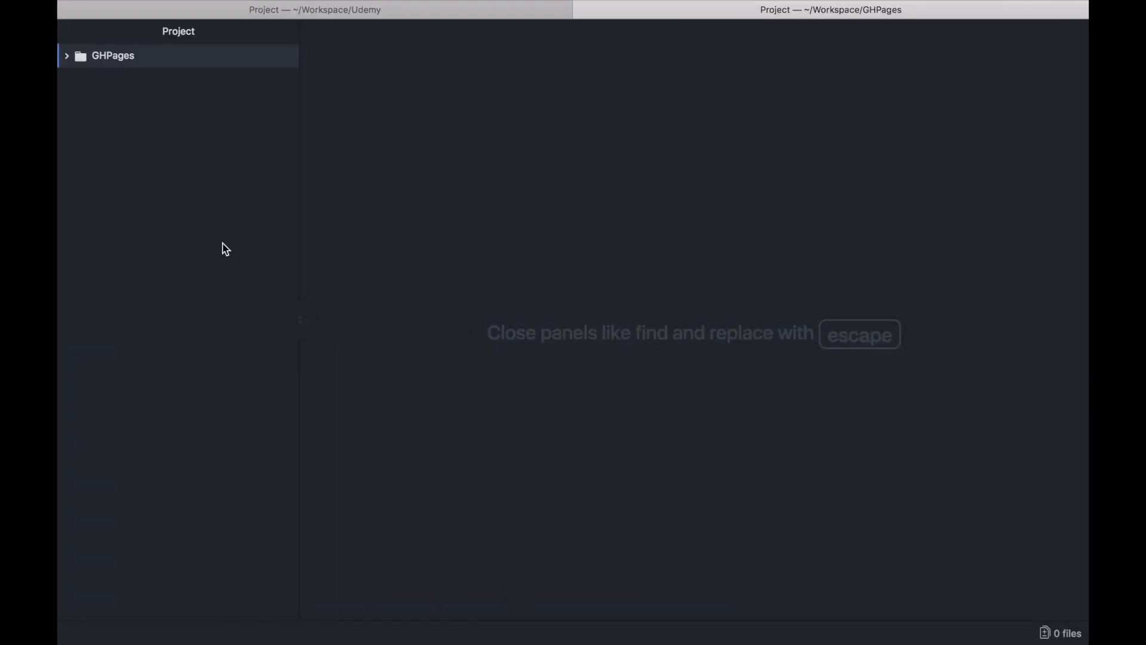
- In the app's package.json, start a "homepage" field
click(67, 55)
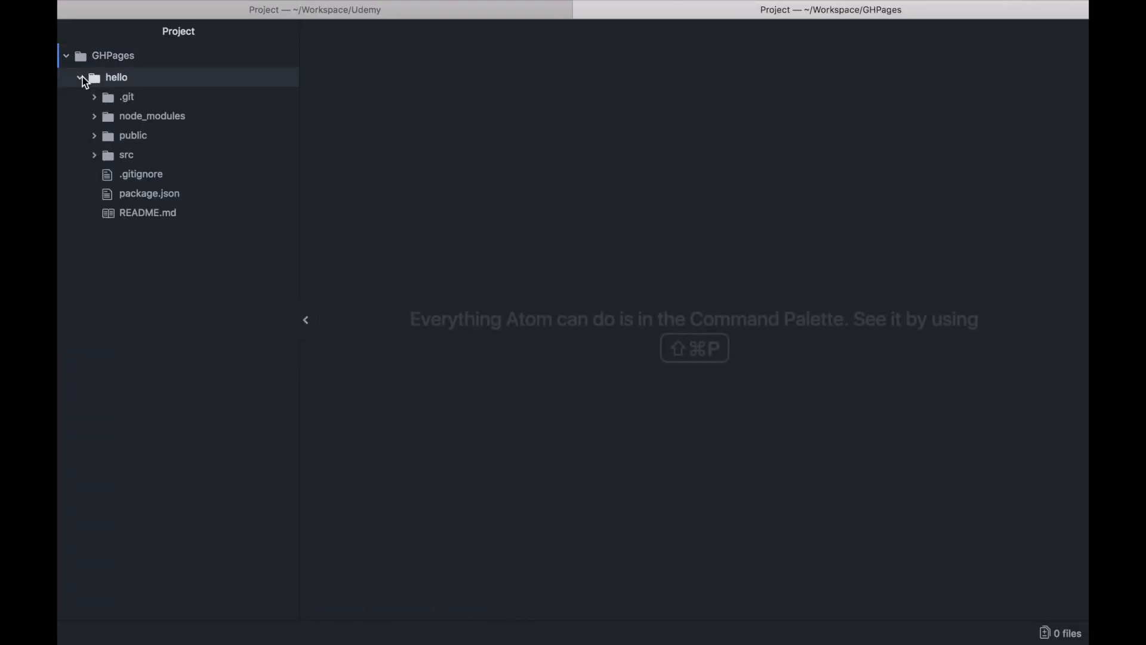
click(149, 193)
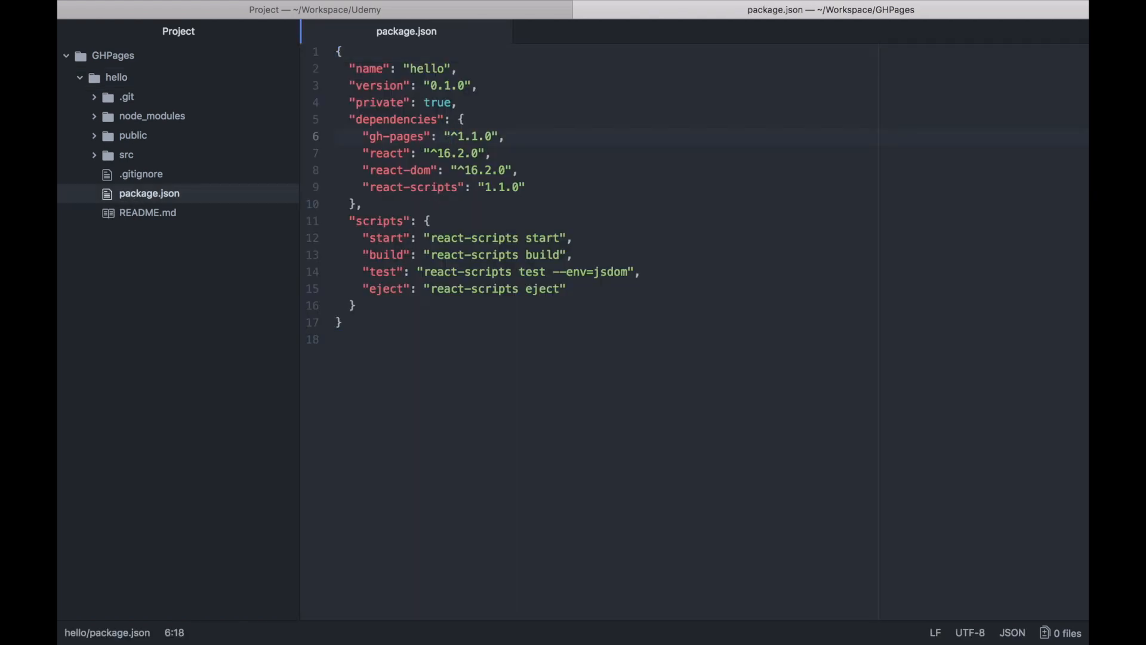
text(")
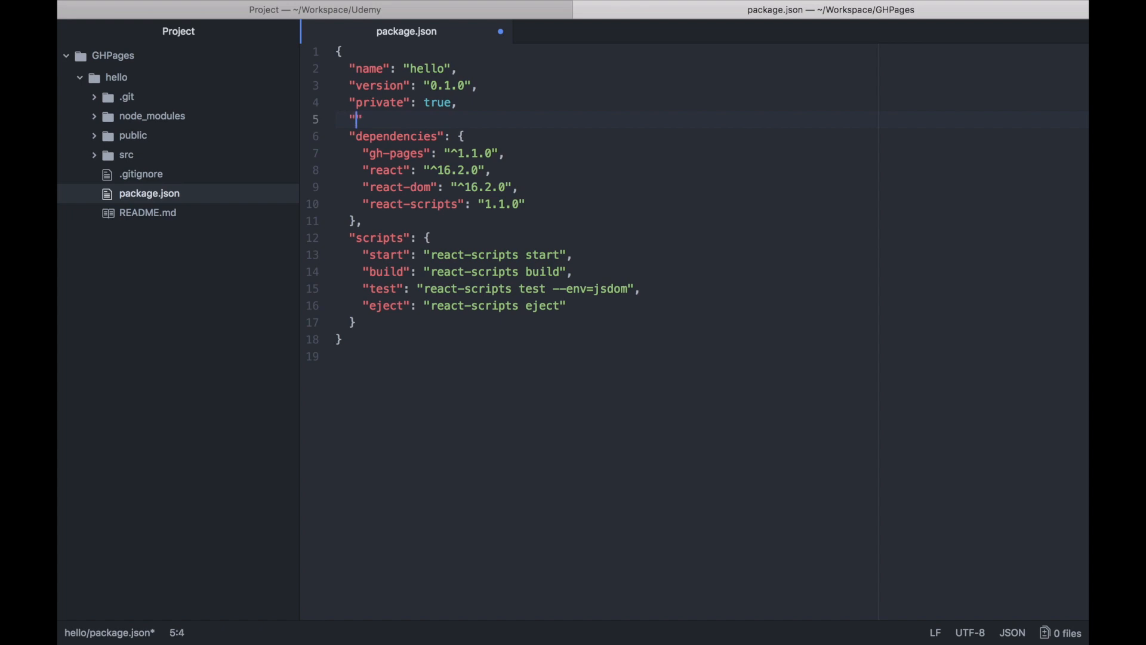
text(home)
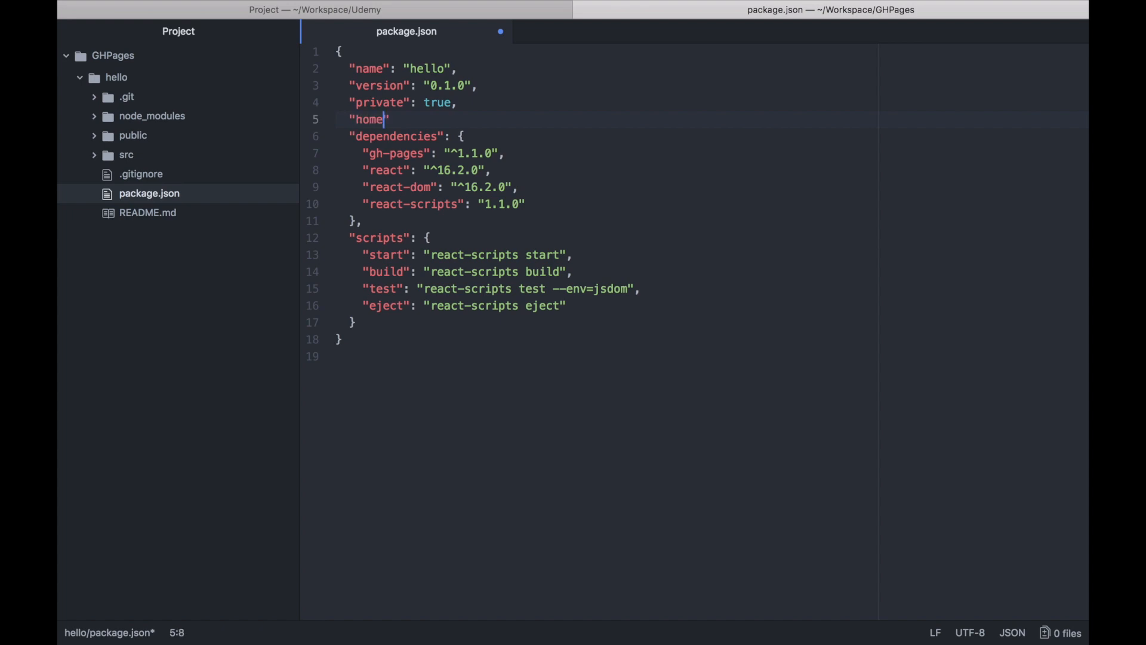
text(page": "")
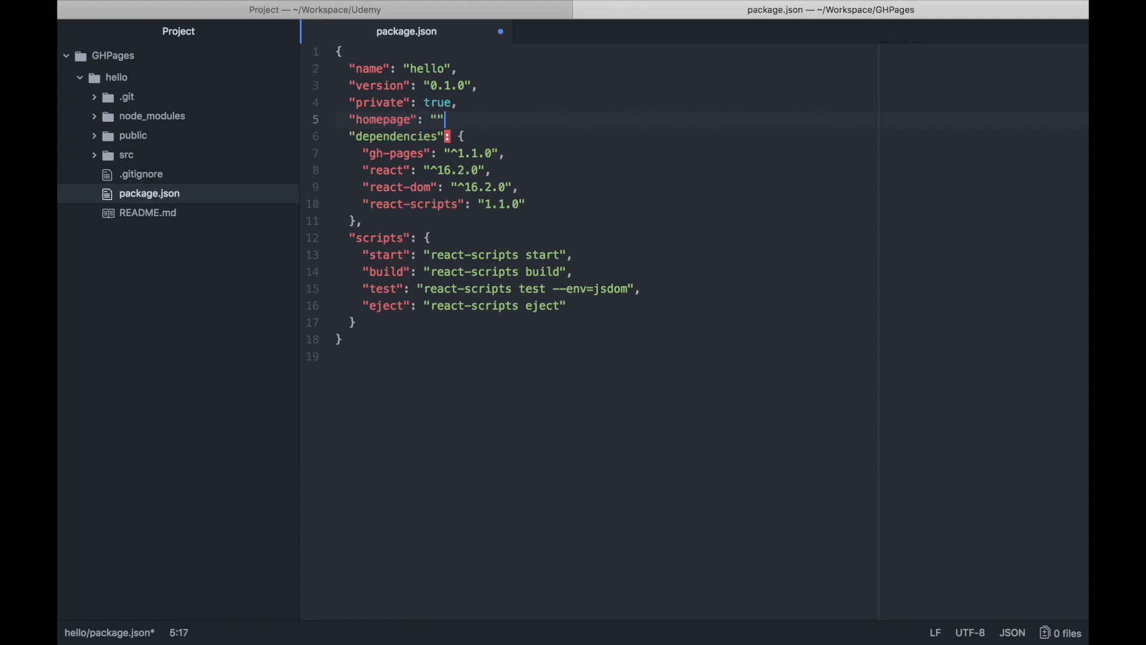
text(https://)
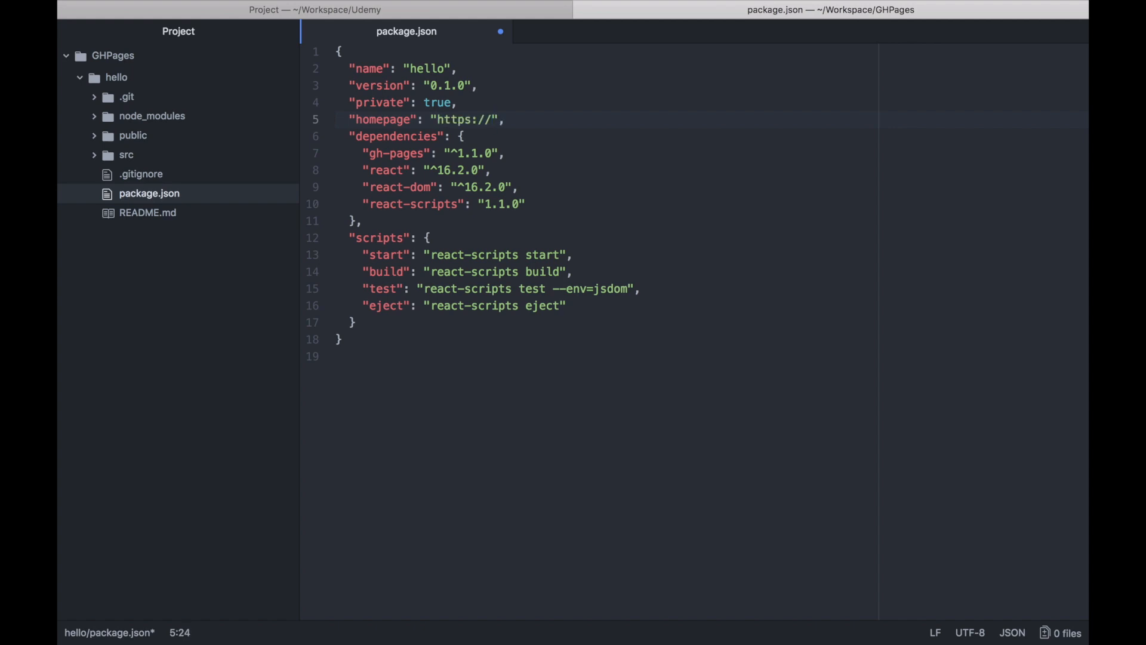
text(patrykomiotek.)
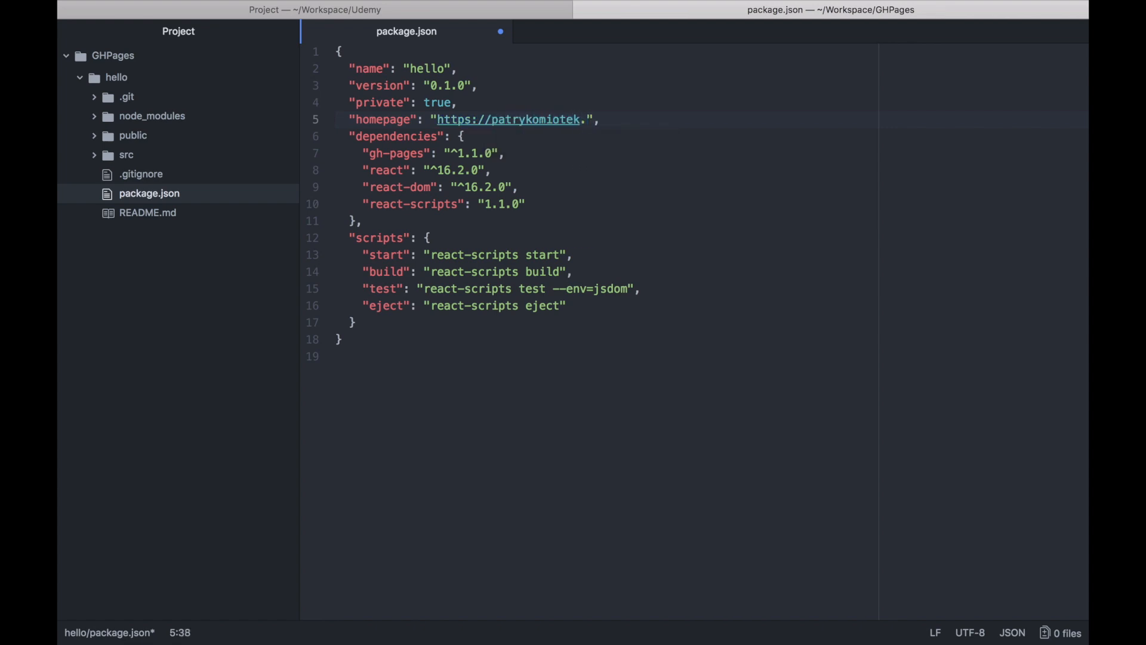
text(github.io)
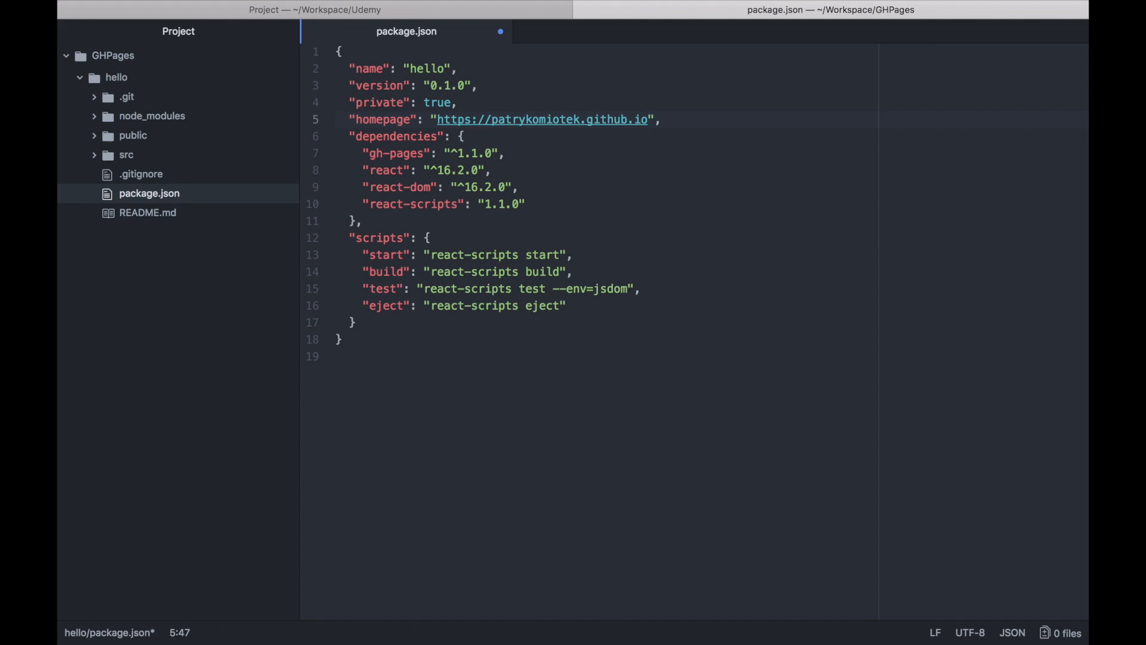
text(/)
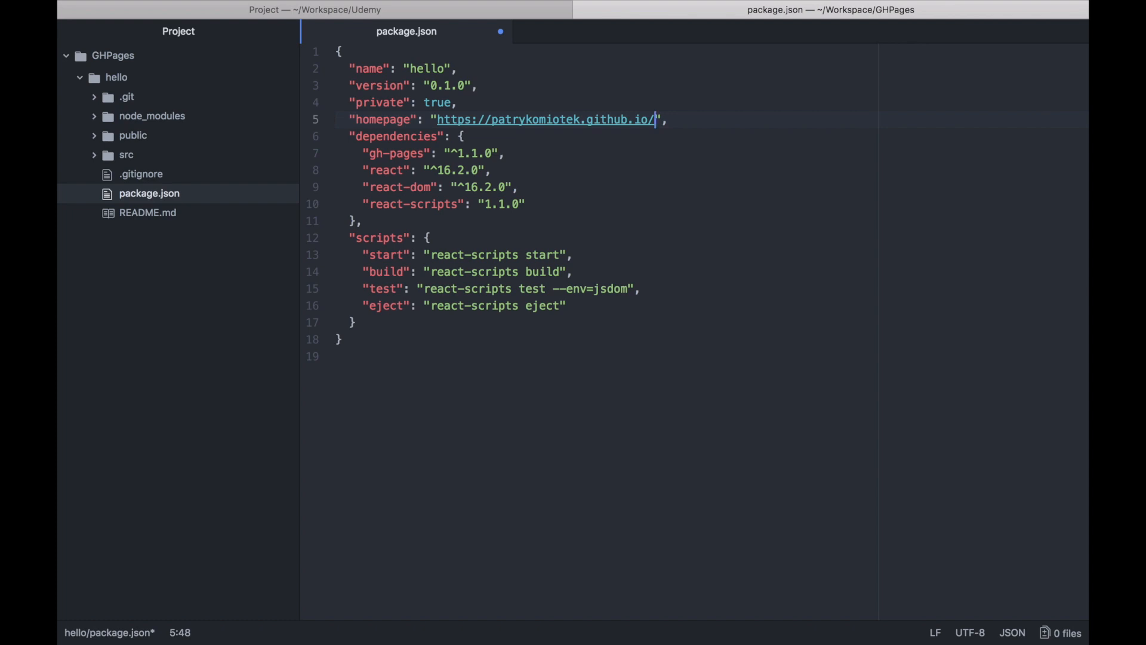
text(hello/)
text(")
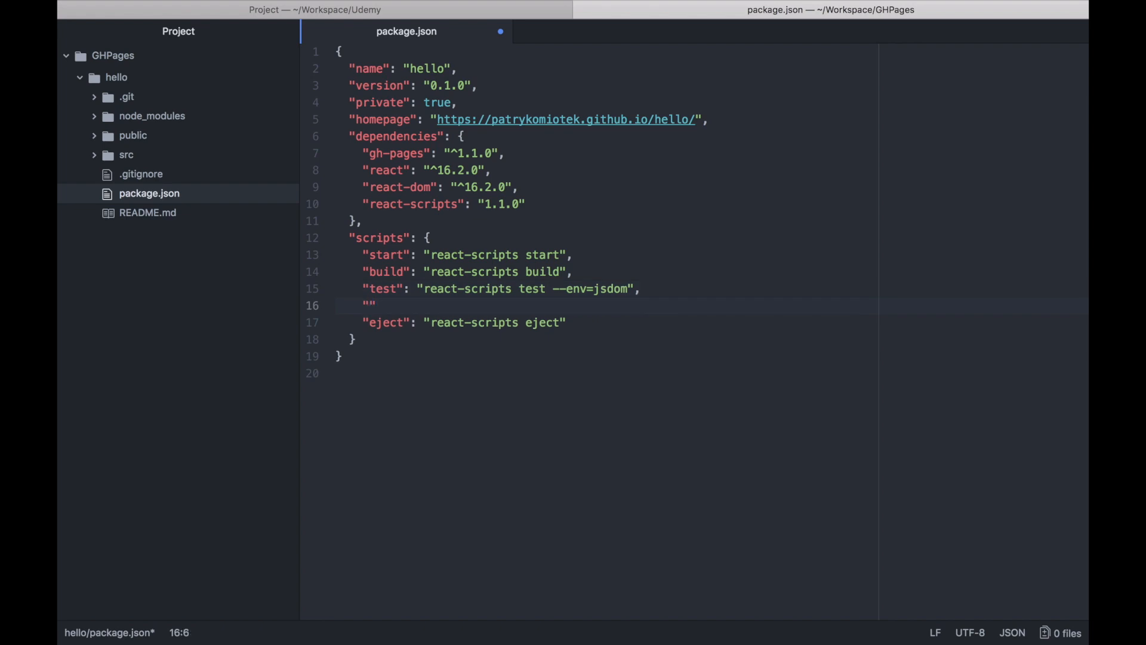
- Add a "deploy": "gh-pages -d build" script to package.json
text(deploy)
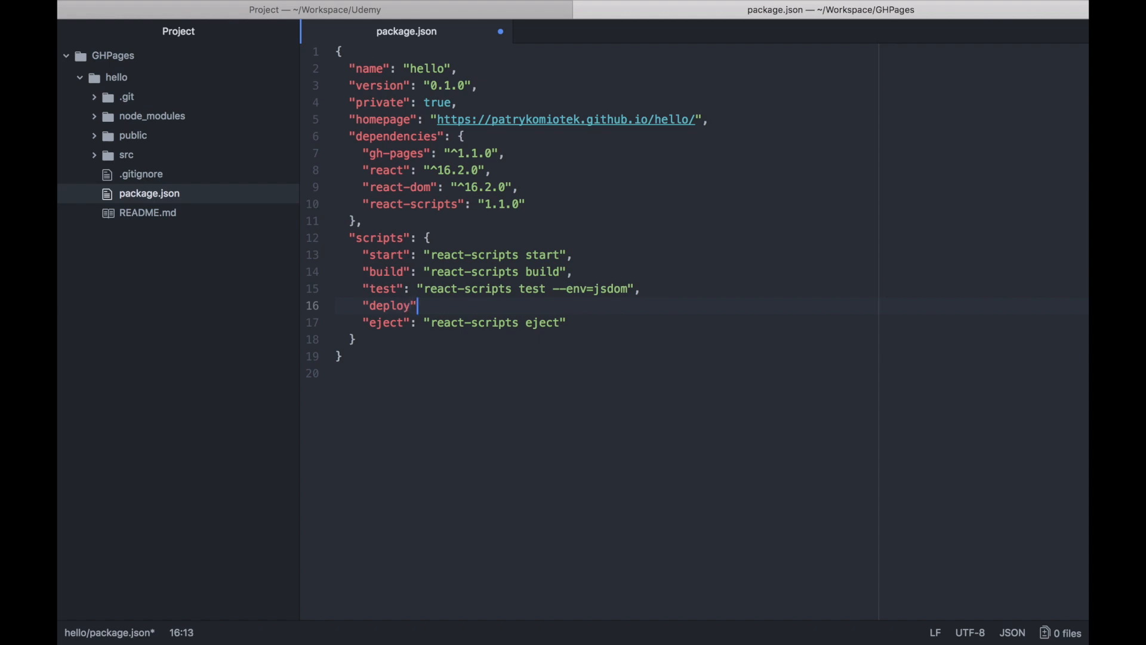
text(: "",)
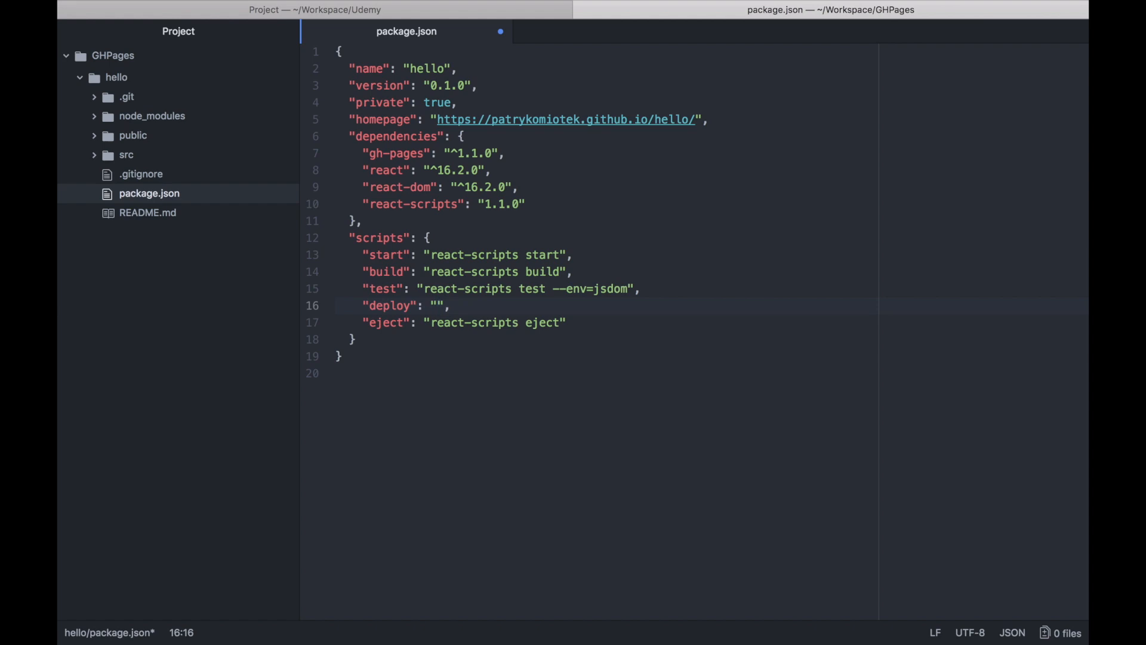
text(gh-paged -)
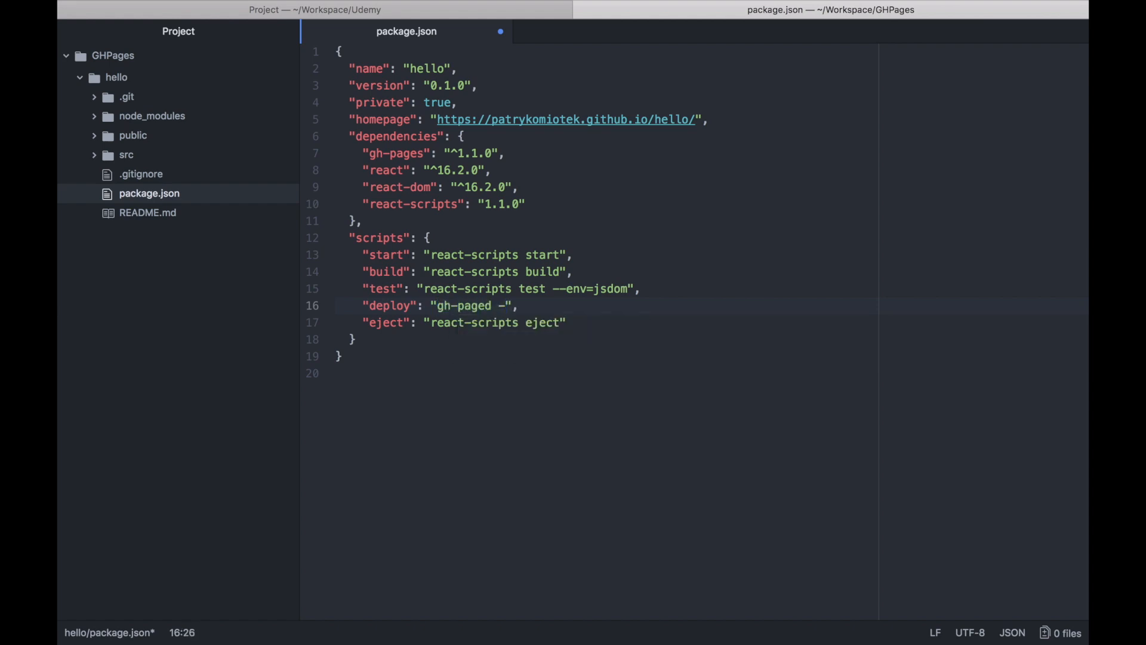
text(gh-pages -)
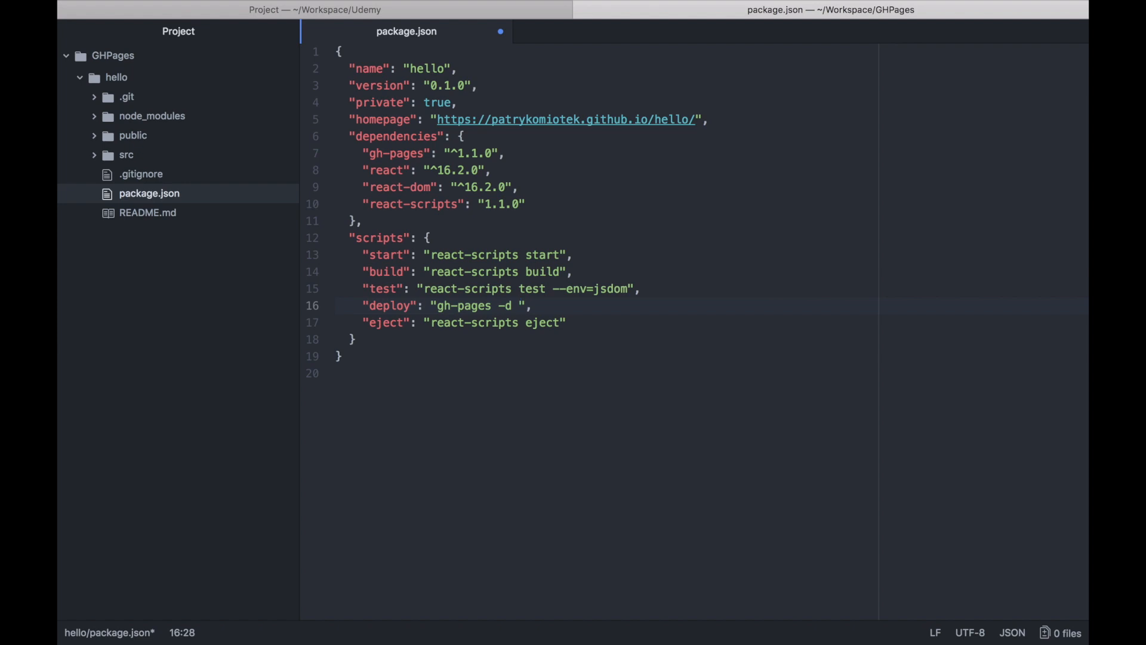
text(build)
text("",)
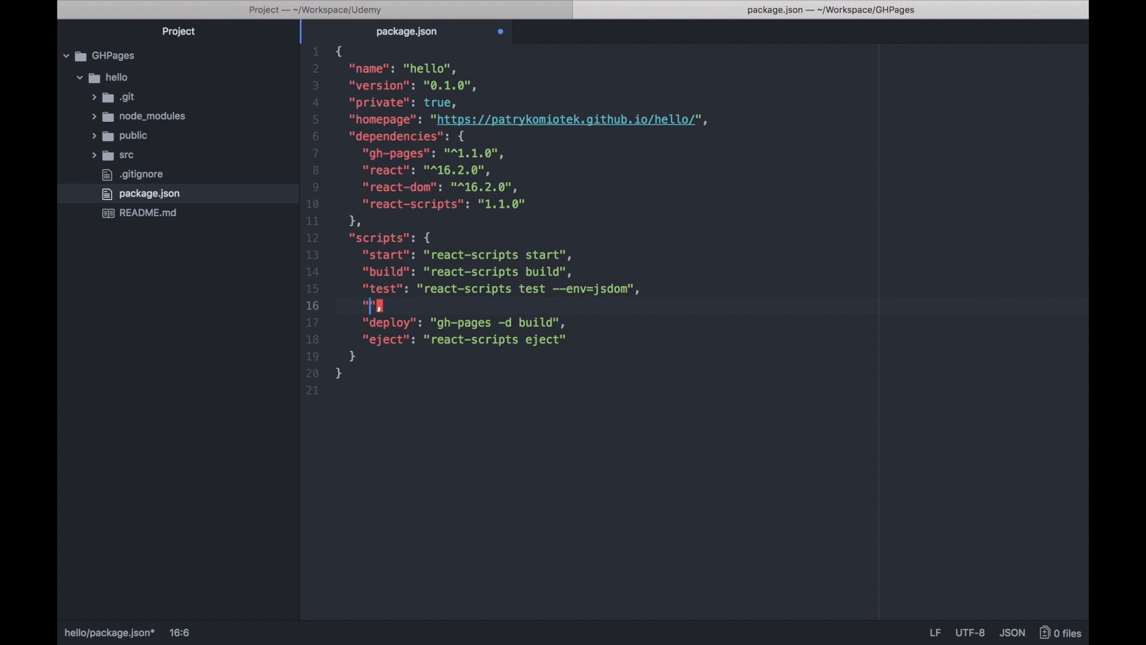
- Add a "predeploy": "npm run build" script
text(pre)
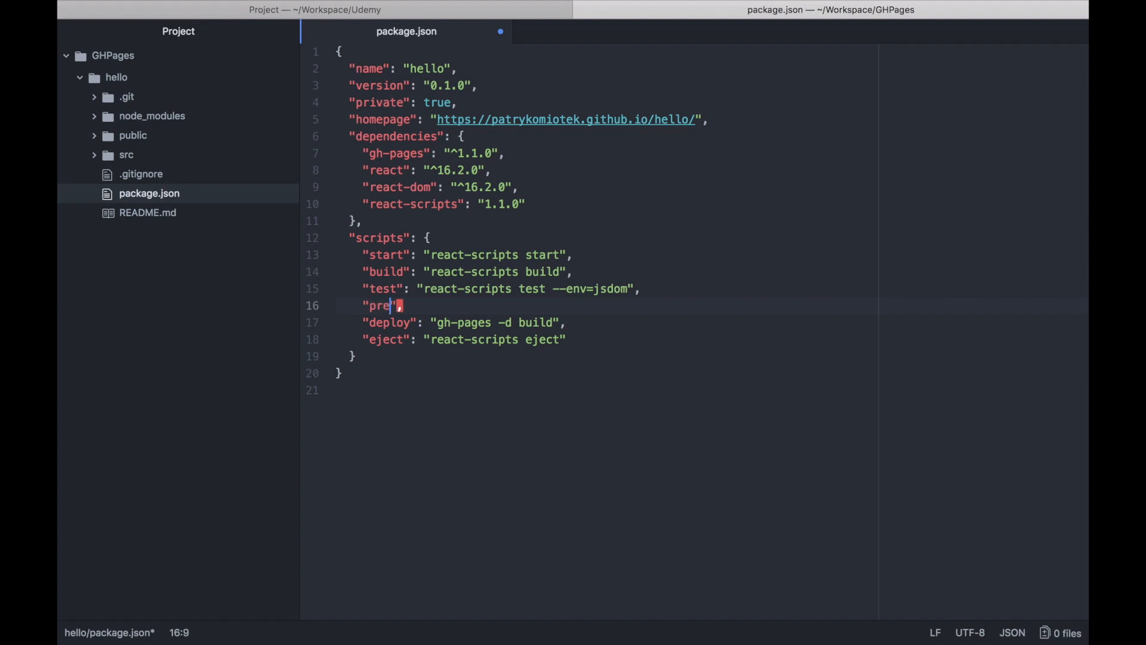
text(deploy":)
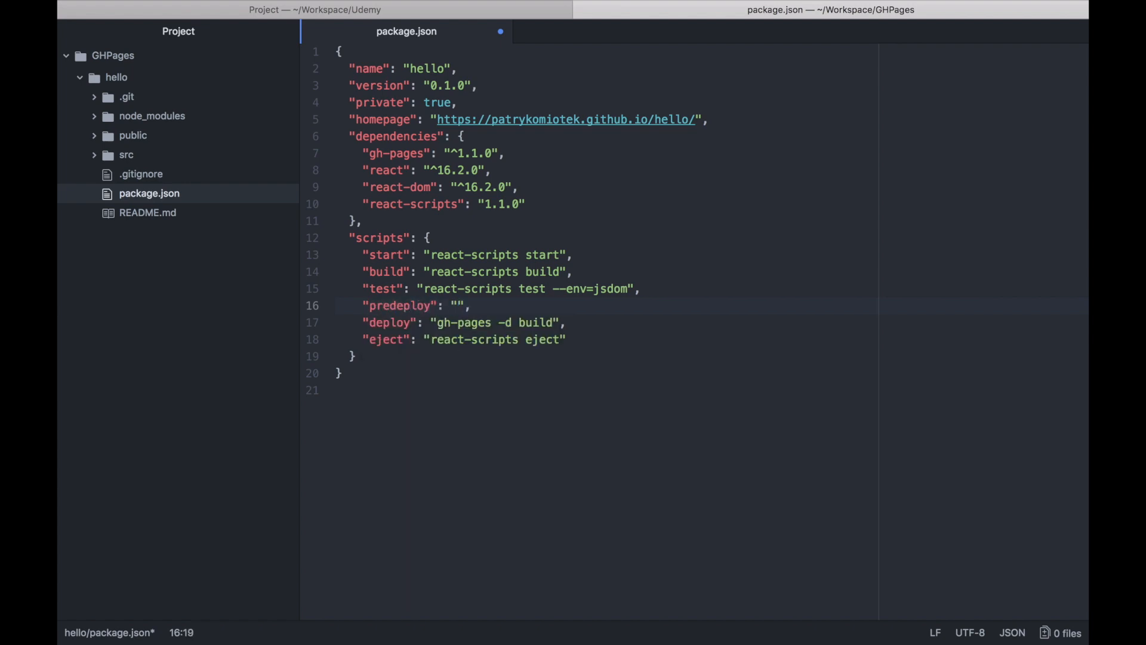
text(np)
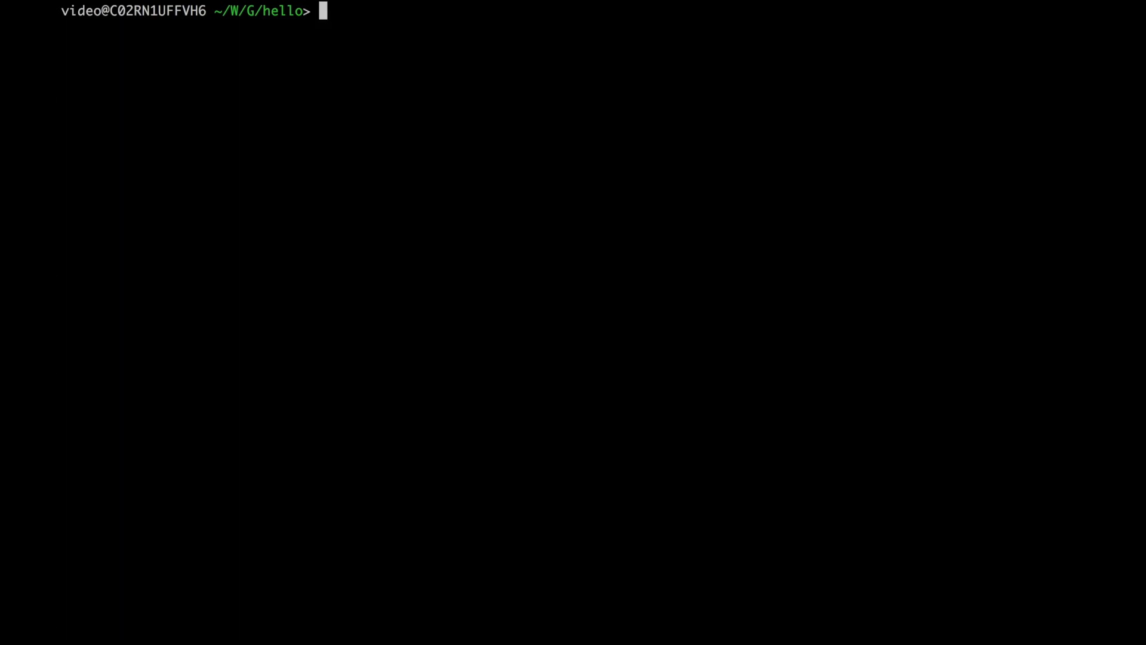
- Run npm run deploy to build and publish, then copy the github.io/hello/ URL
text(npm run build)
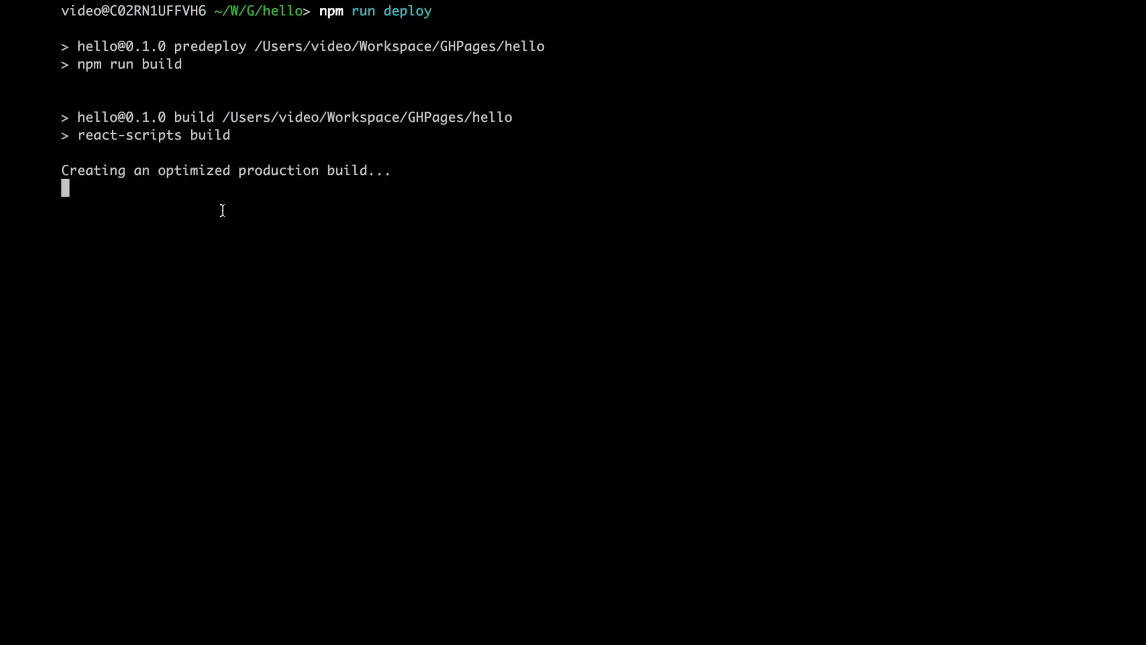
mouse_move(602, 329)
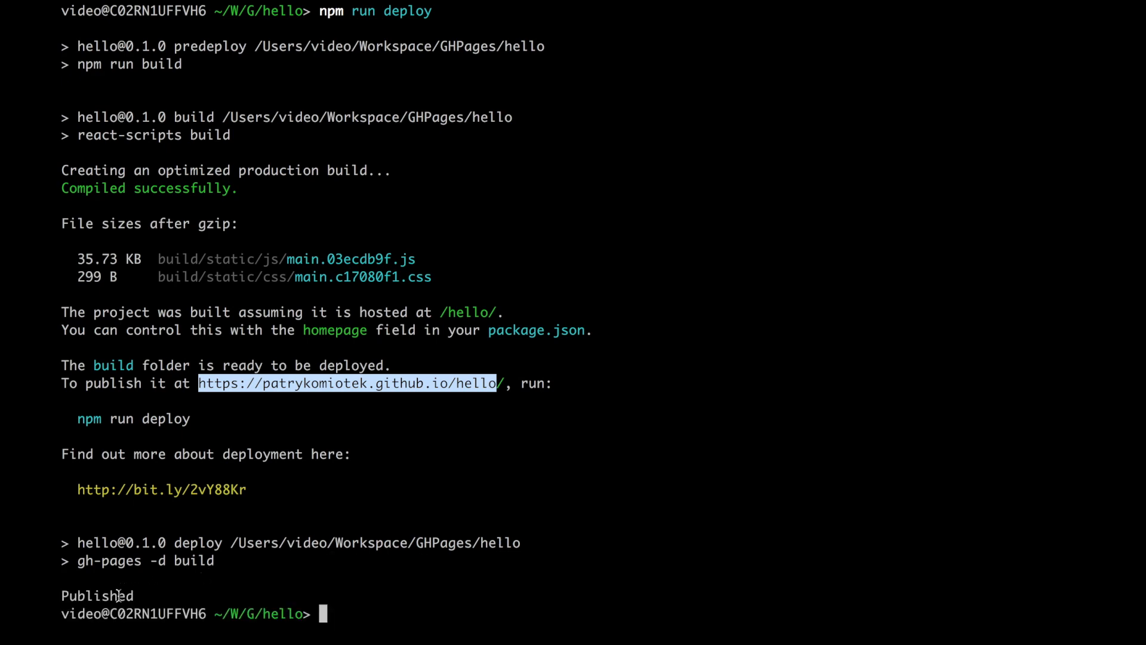
key(cmd+tab)
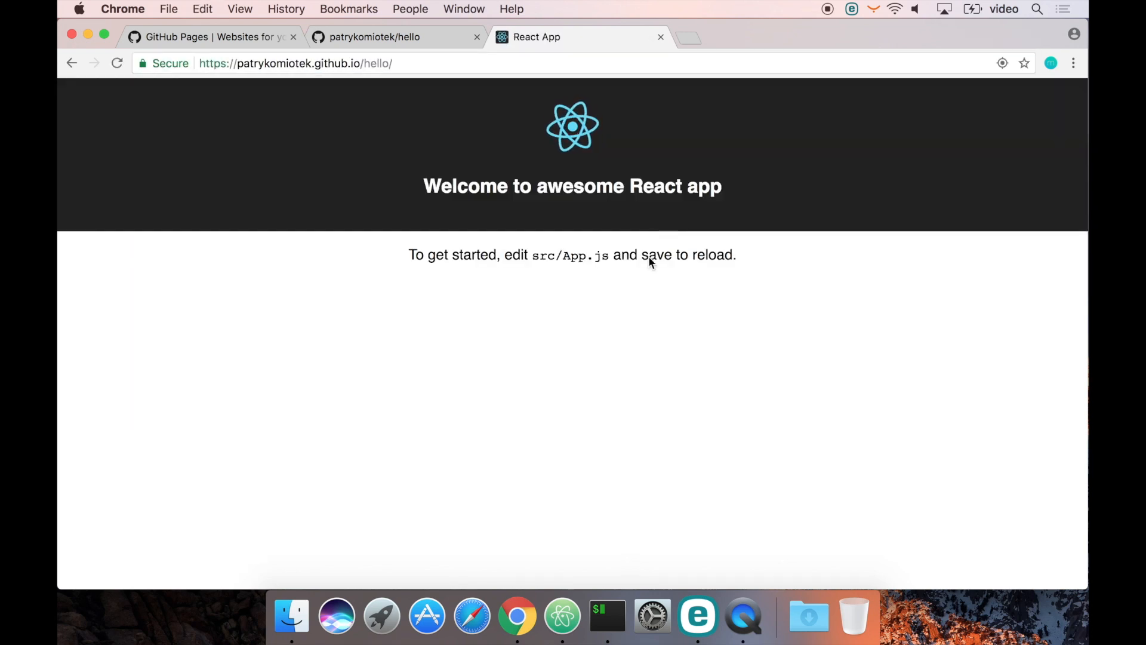
mouse_move(625, 325)
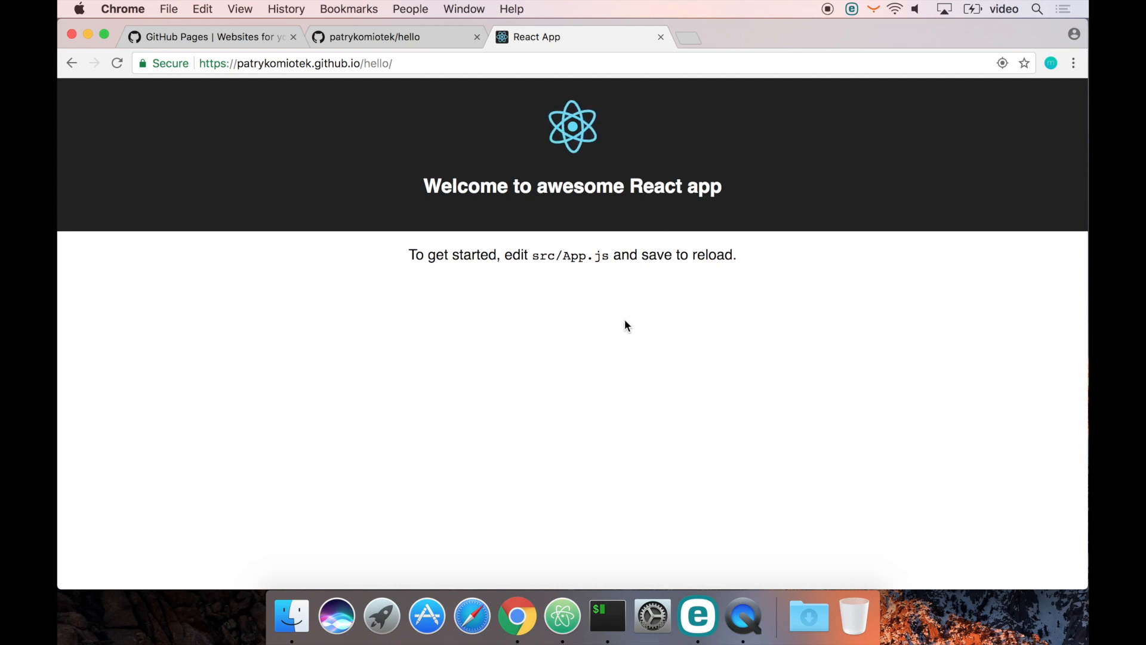